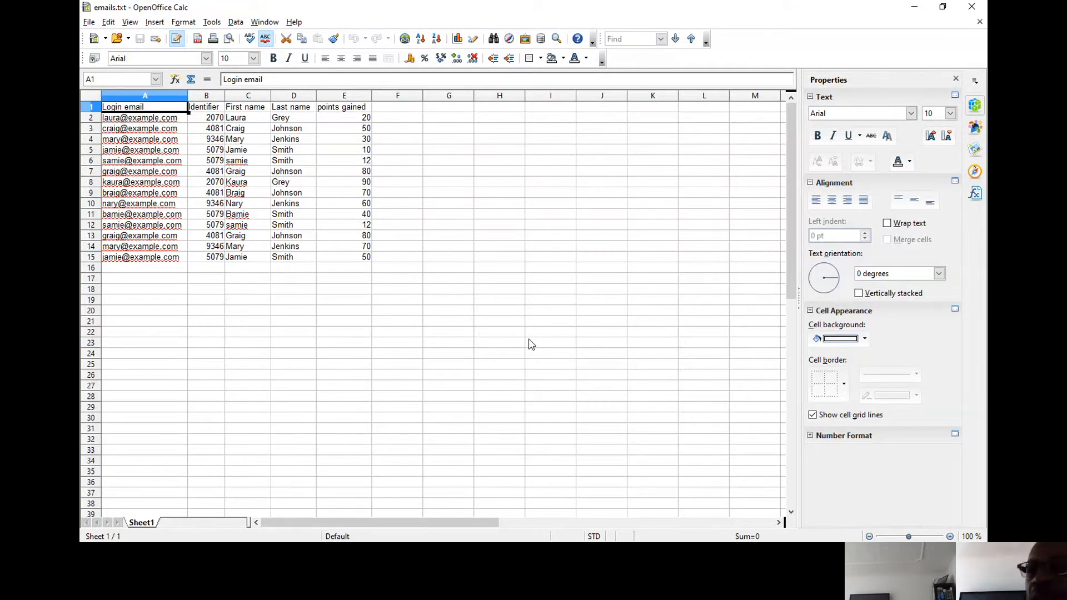
mouse_move(505, 333)
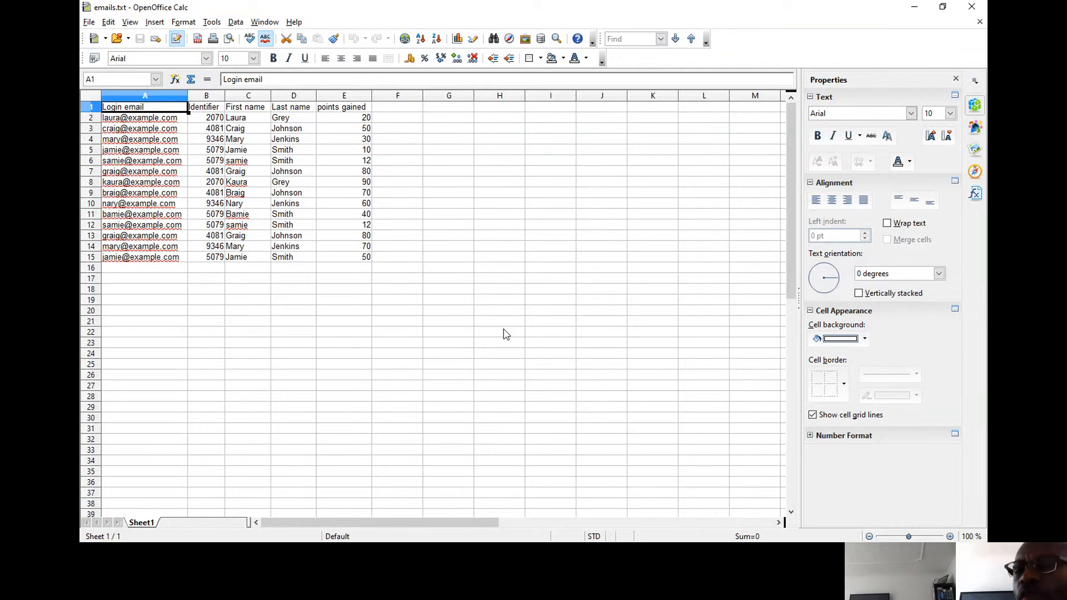
mouse_move(475, 215)
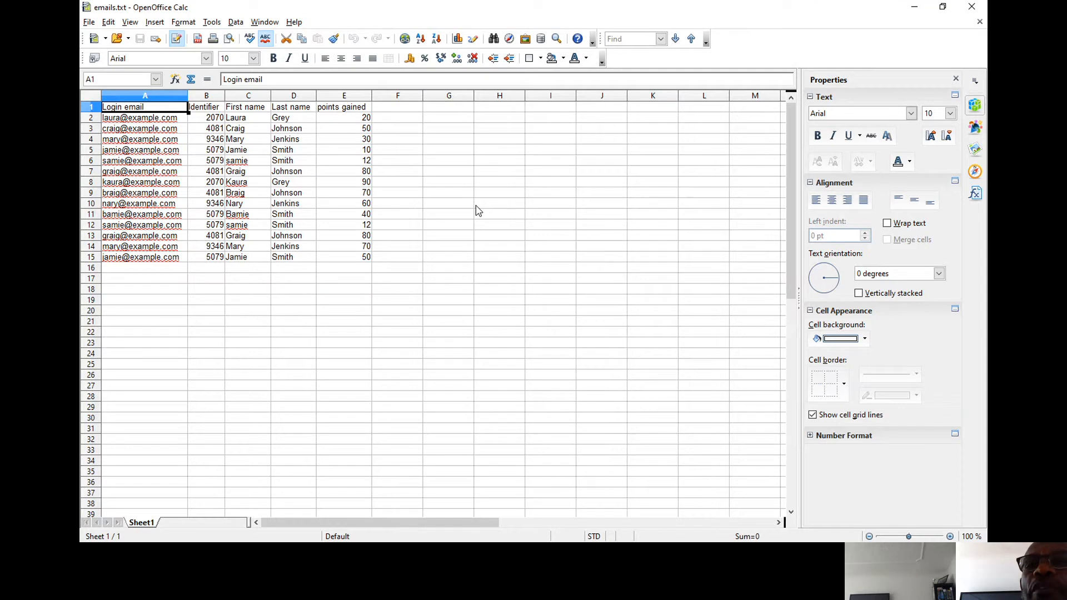
mouse_move(502, 206)
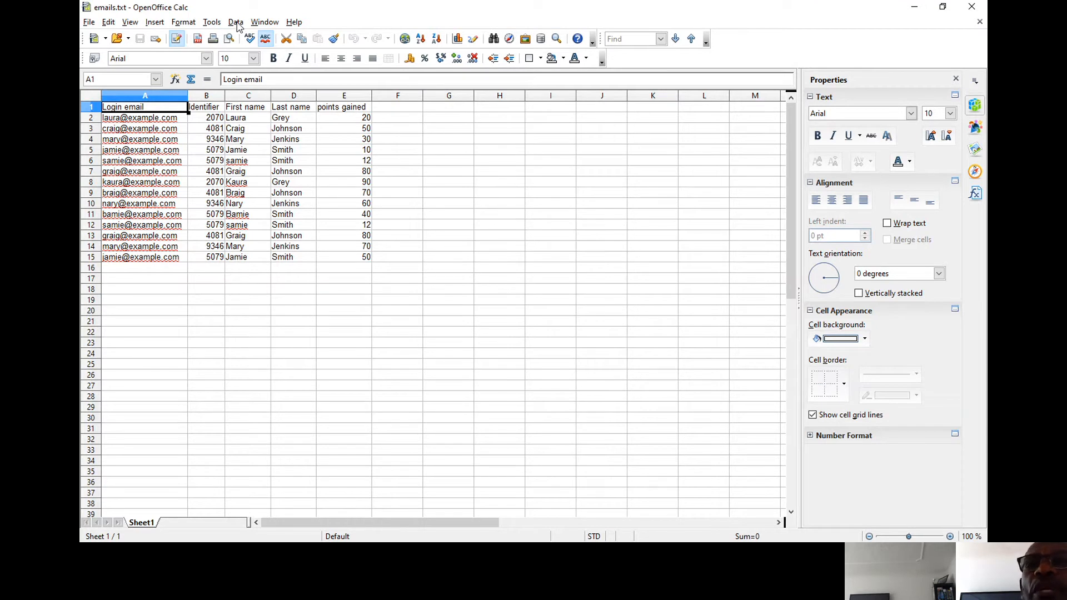
- Begin a pivot table from the emails data range A1:E15 via the Data menu
click(235, 21)
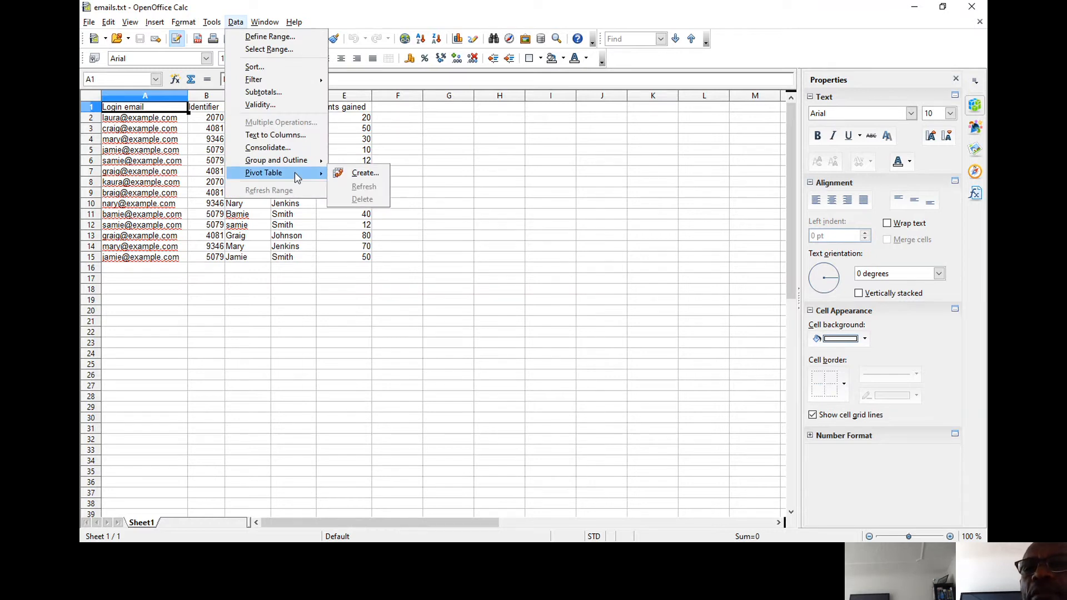
key(Escape)
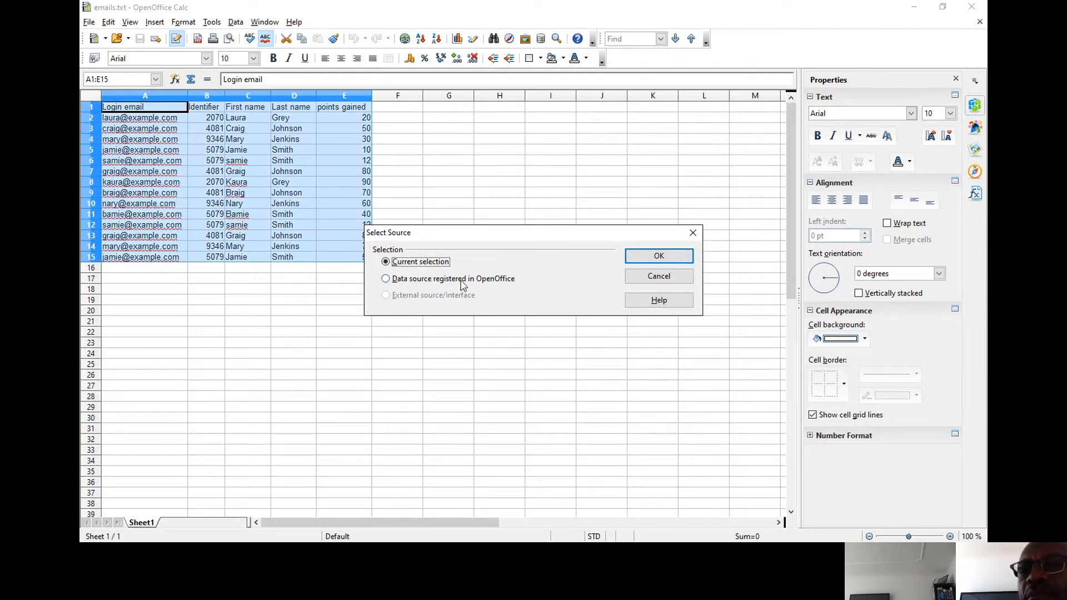
mouse_move(402, 216)
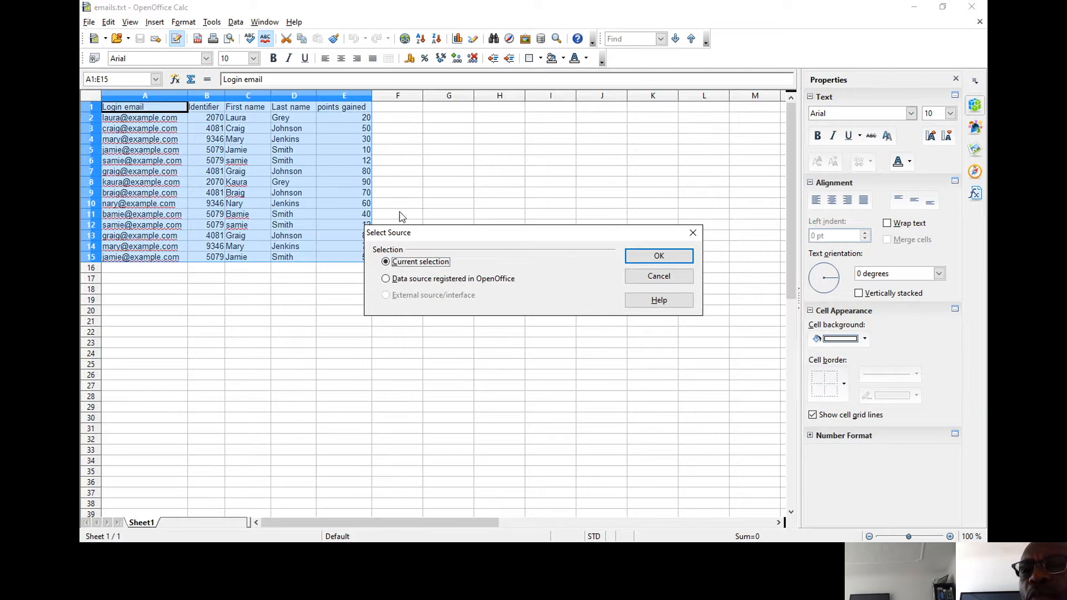
mouse_move(272, 216)
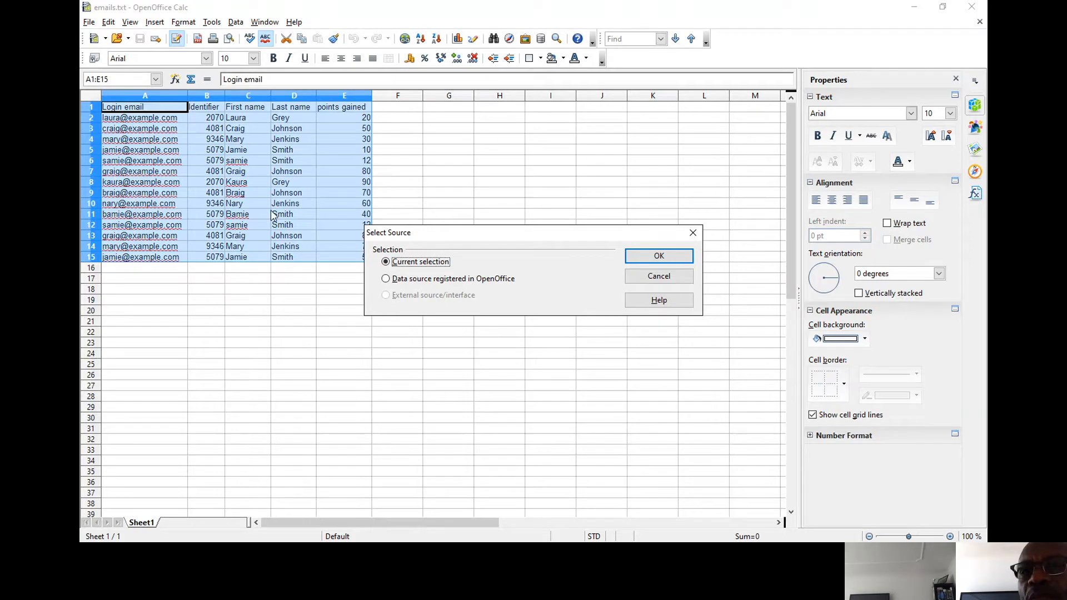
mouse_move(342, 167)
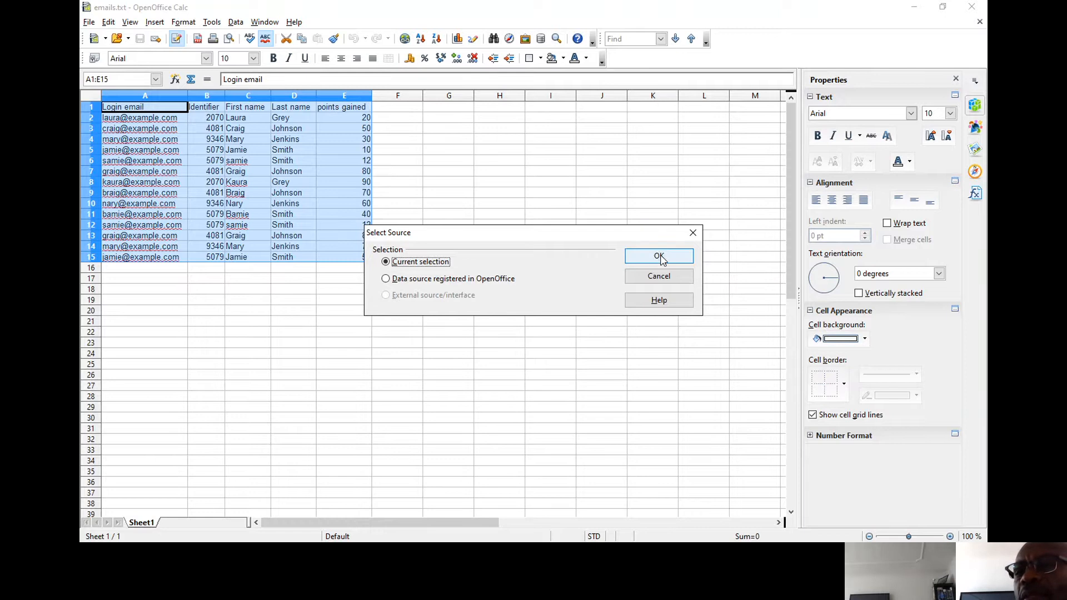
- Confirm Current selection as the pivot table source to reach the layout dialog
click(658, 256)
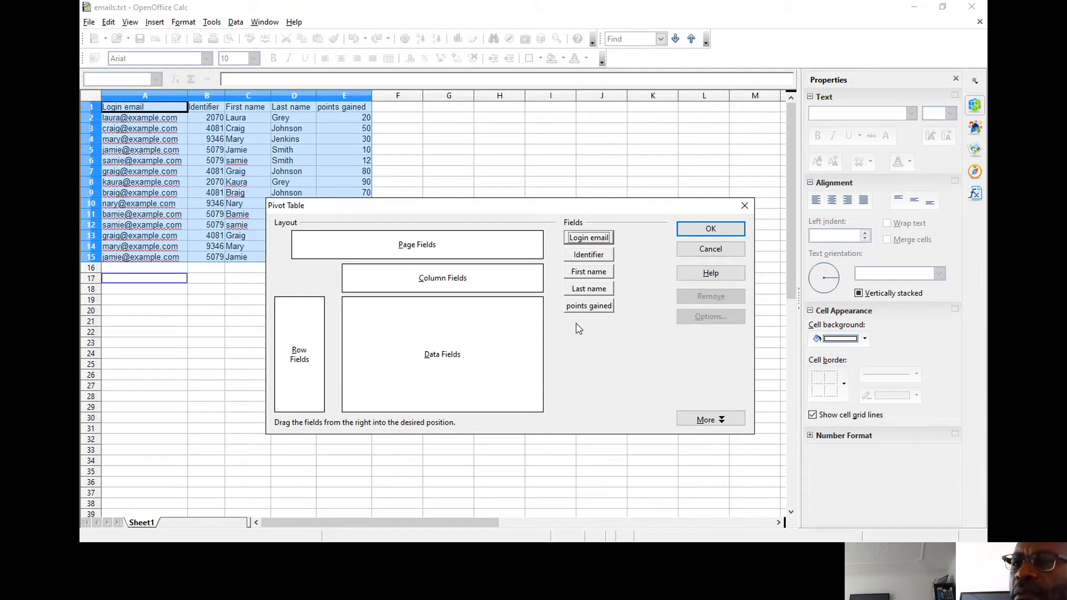
mouse_move(572, 338)
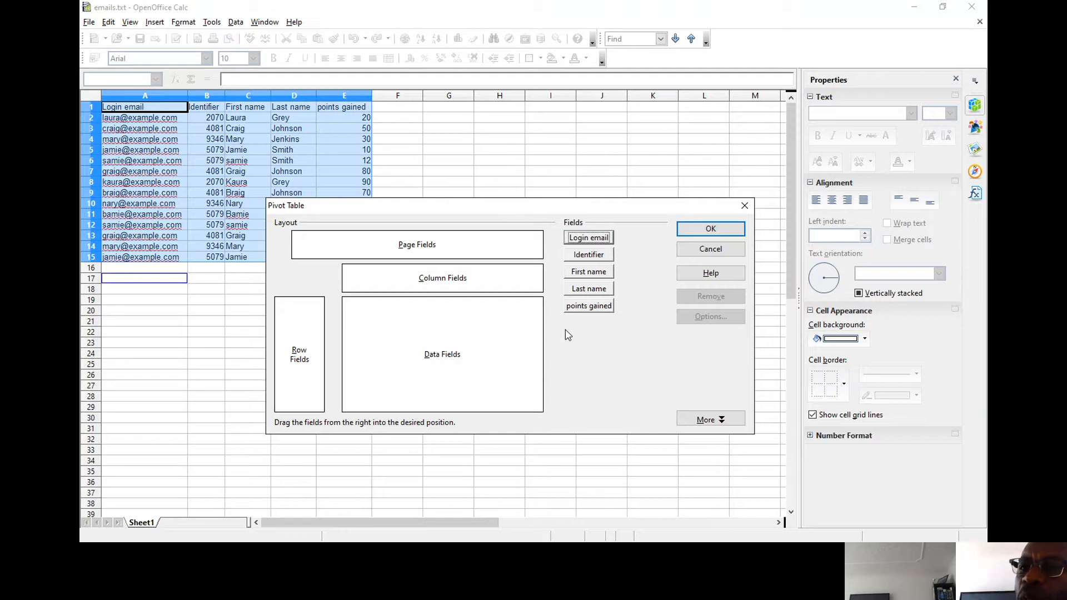
mouse_move(620, 294)
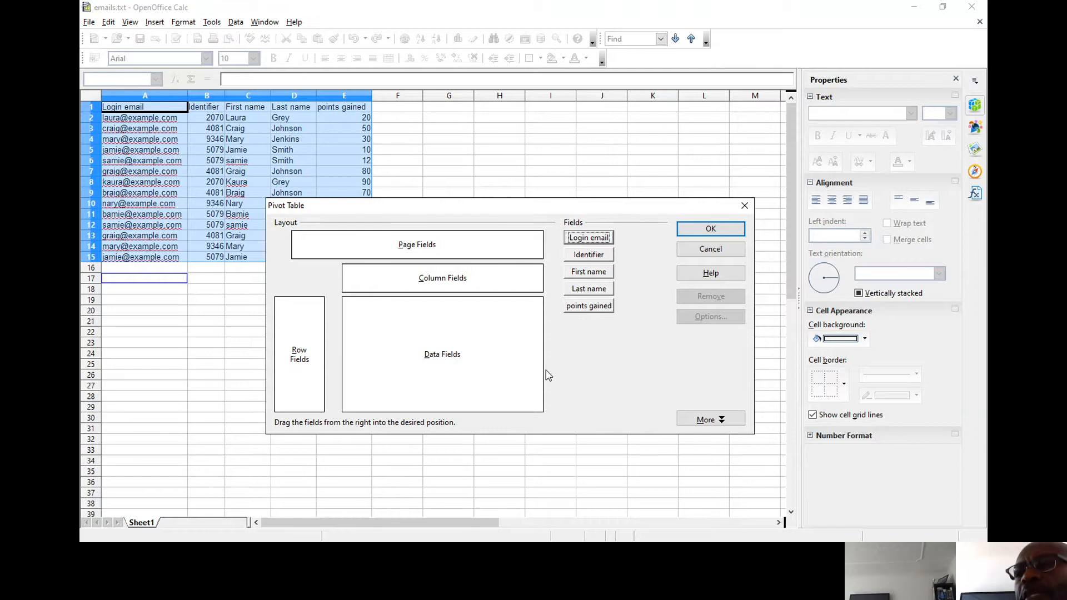
mouse_move(588, 361)
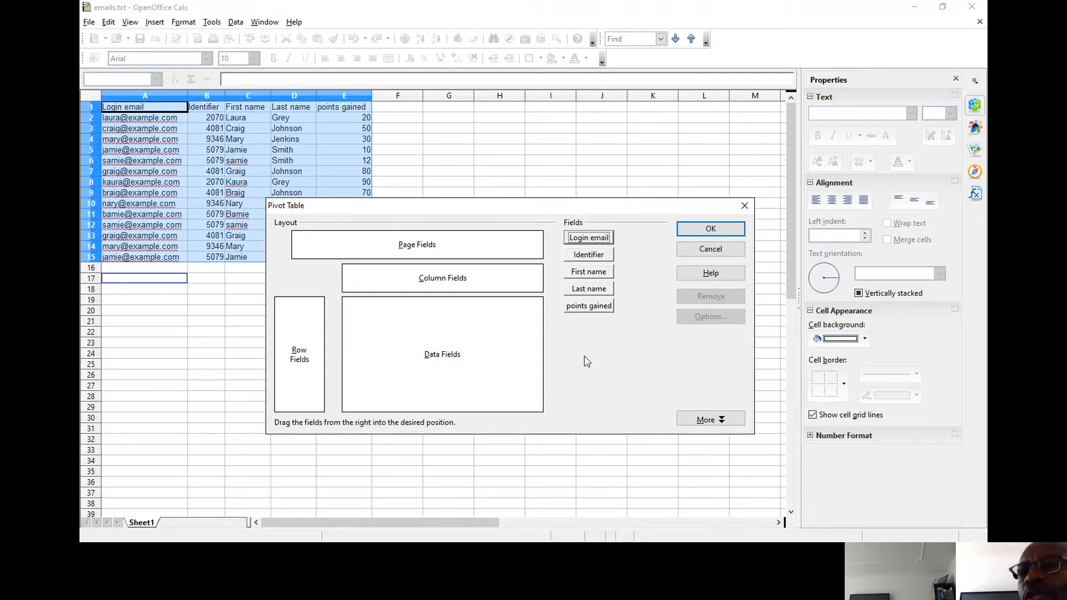
mouse_move(592, 283)
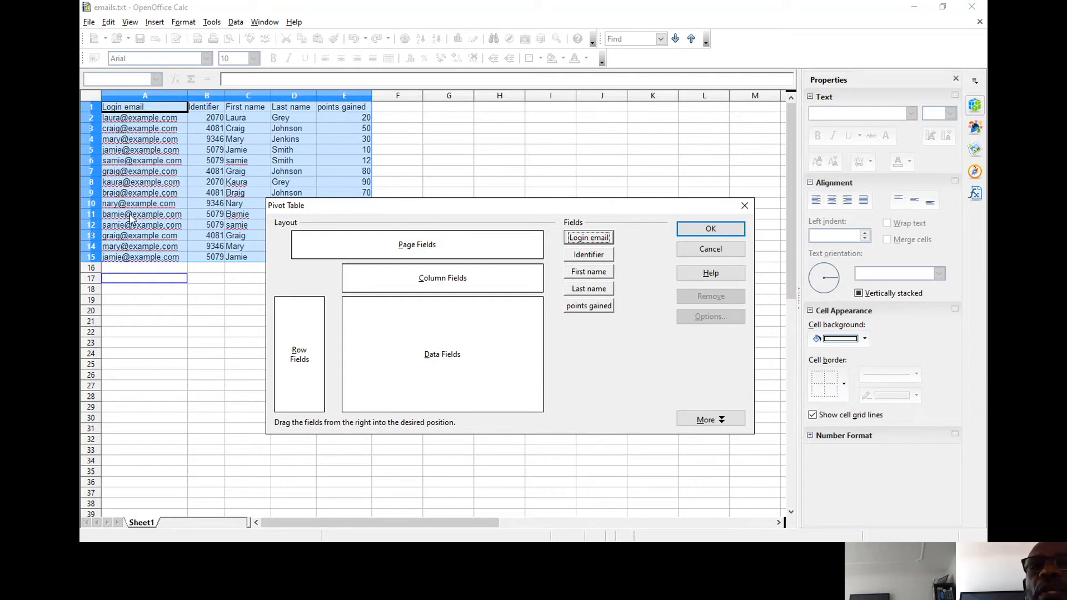
mouse_move(258, 118)
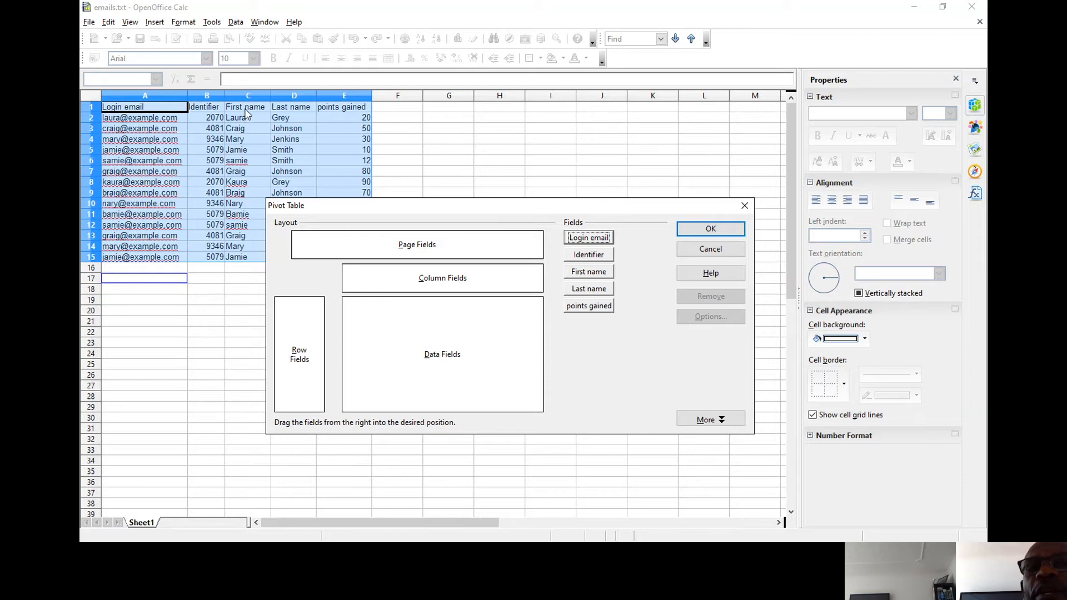
mouse_move(252, 131)
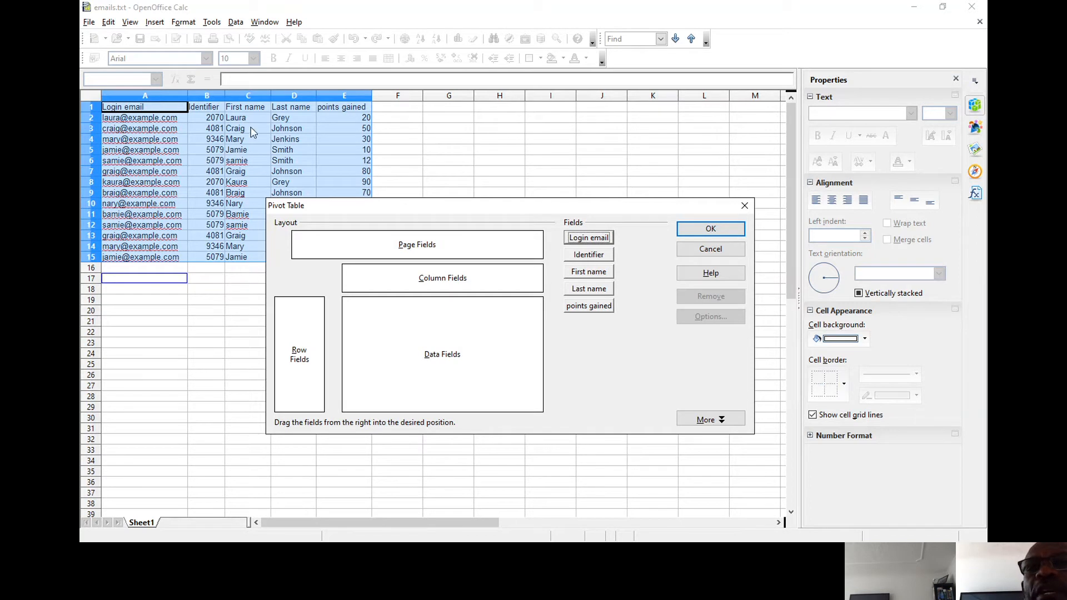
mouse_move(365, 122)
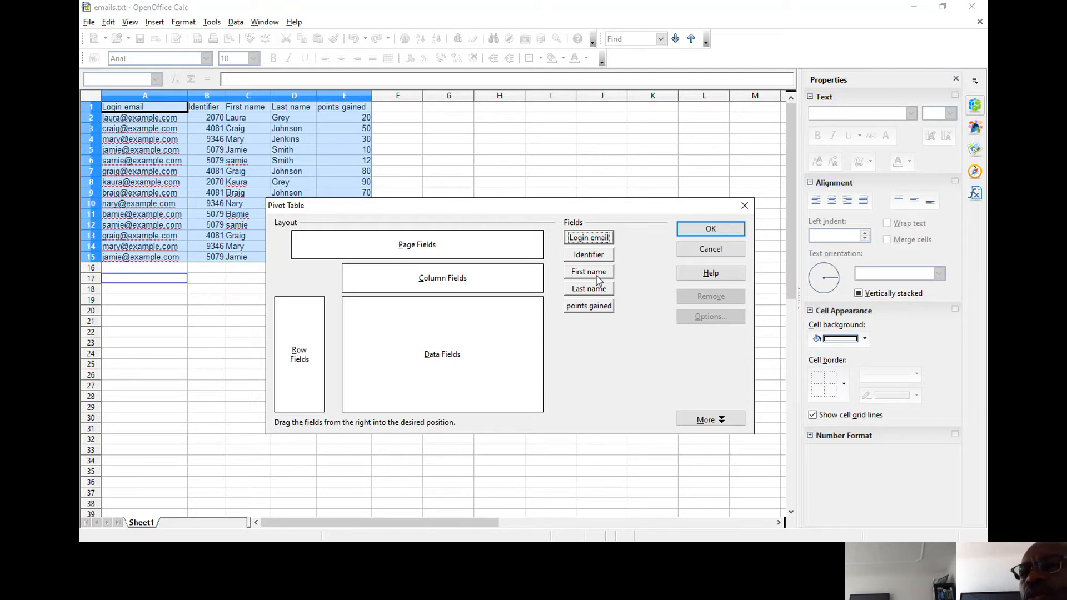
mouse_move(601, 276)
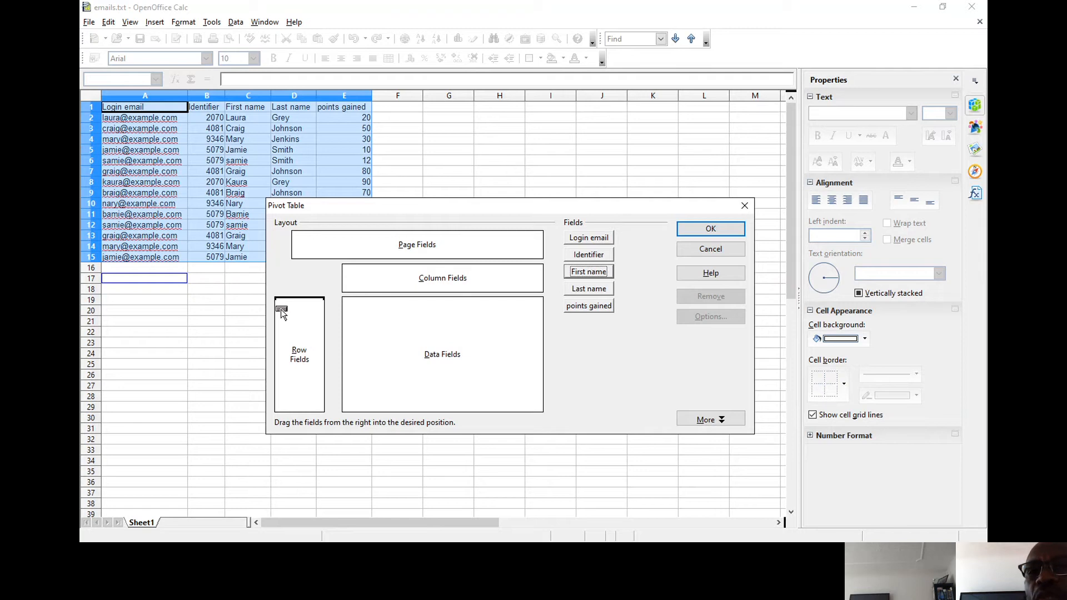
- Place First name as the row field and Sum – points gained as data
drag(588, 271, 299, 304)
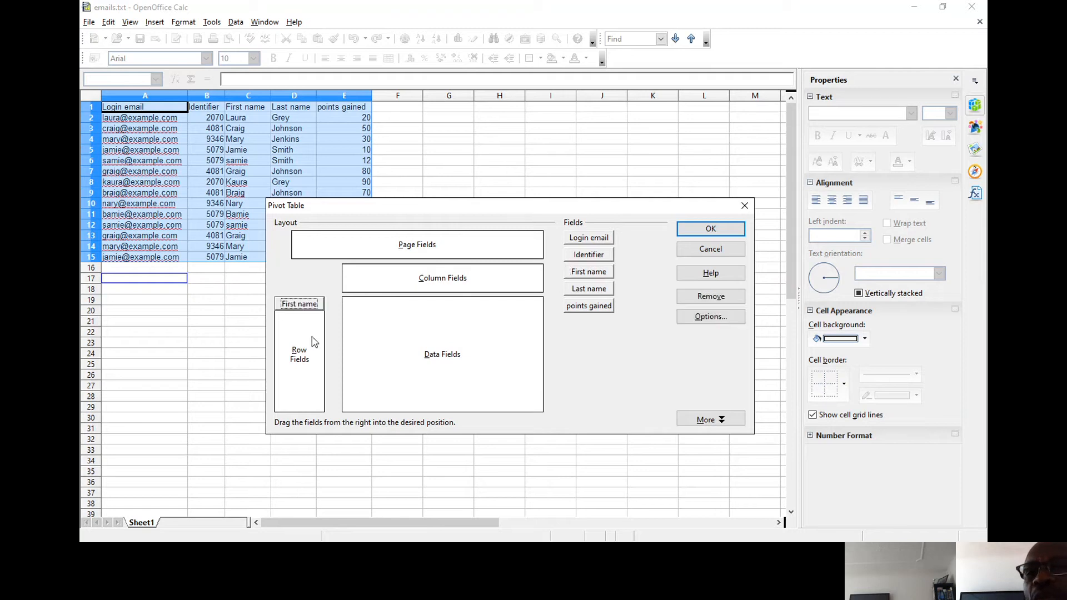
mouse_move(607, 310)
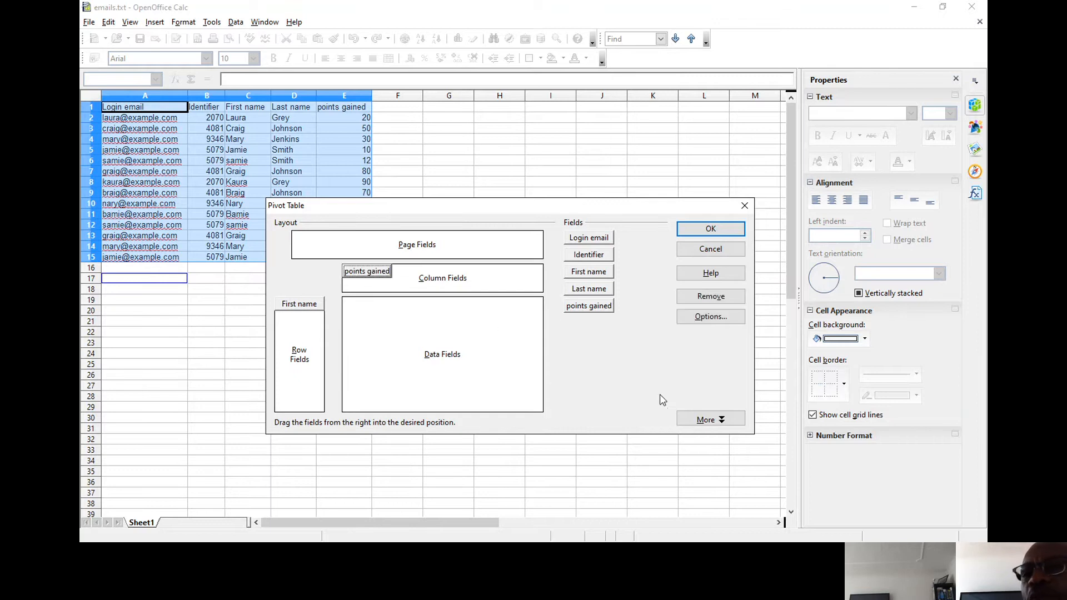
mouse_move(503, 334)
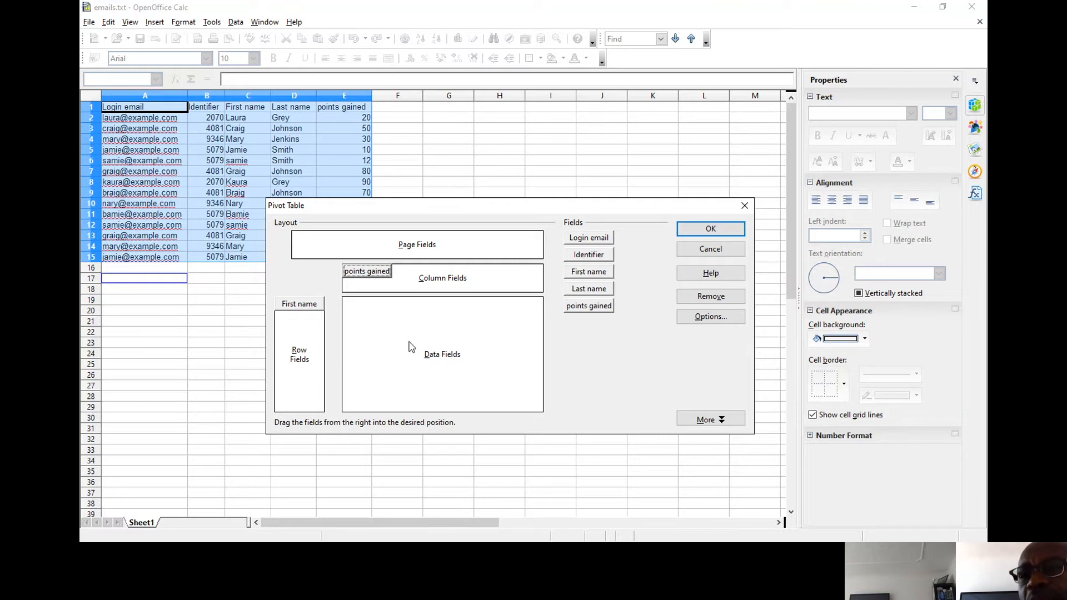
mouse_move(474, 364)
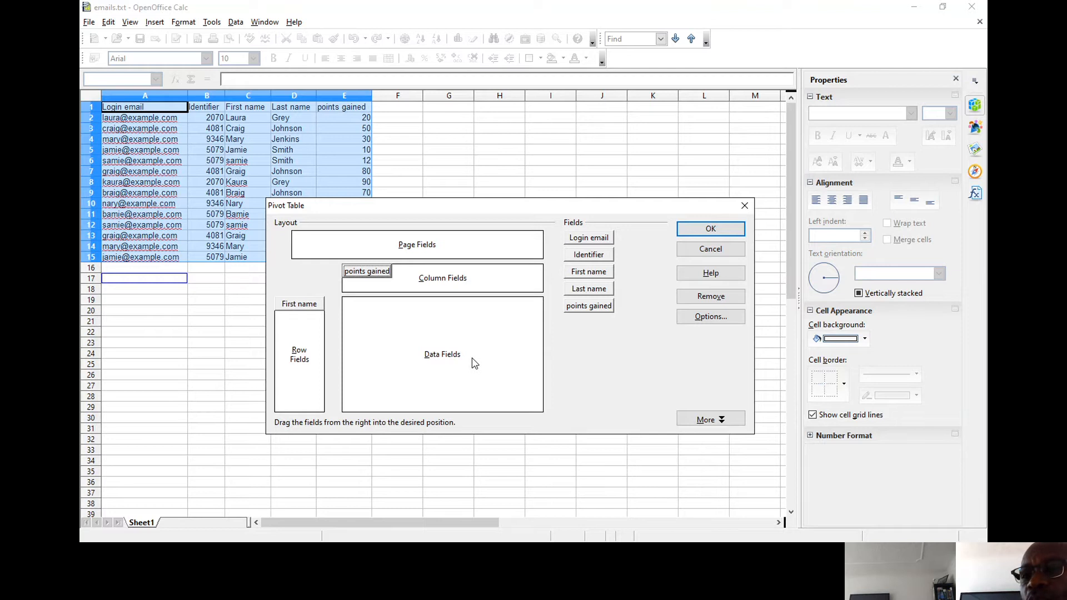
mouse_move(373, 289)
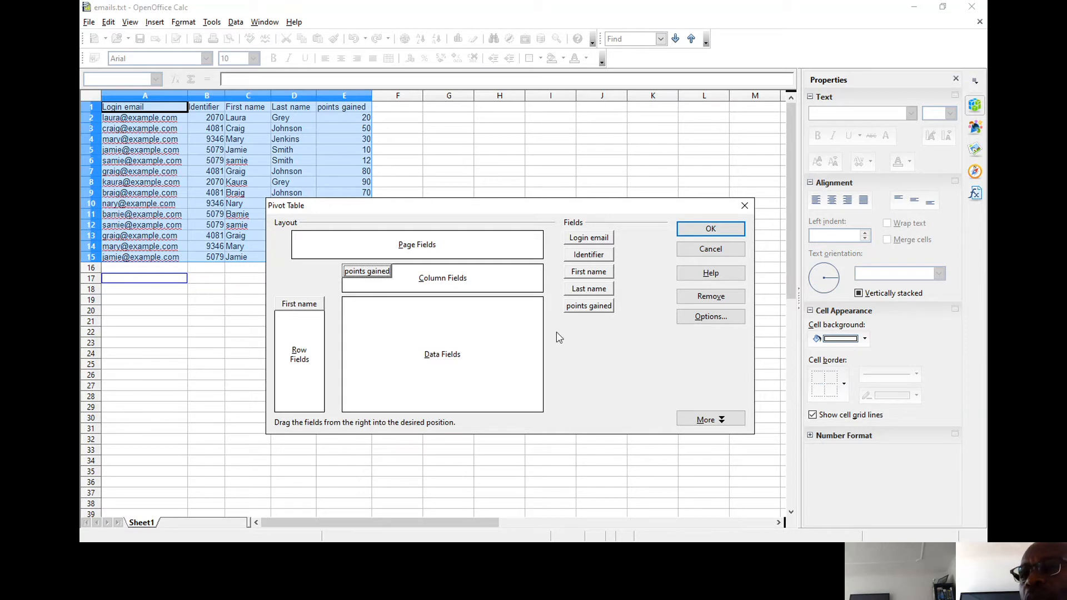
click(588, 305)
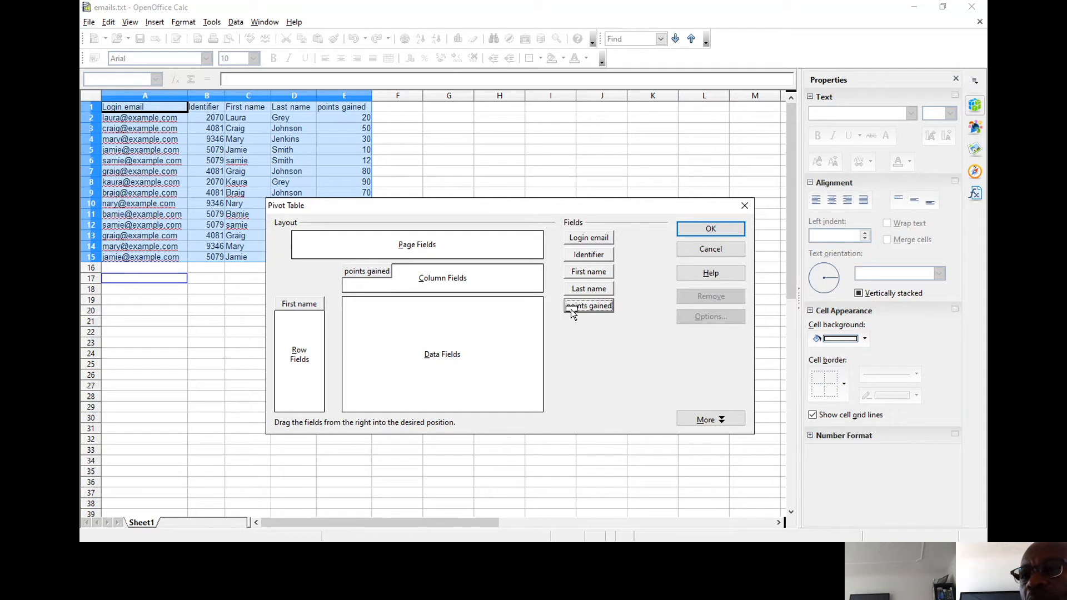
drag(588, 305, 442, 304)
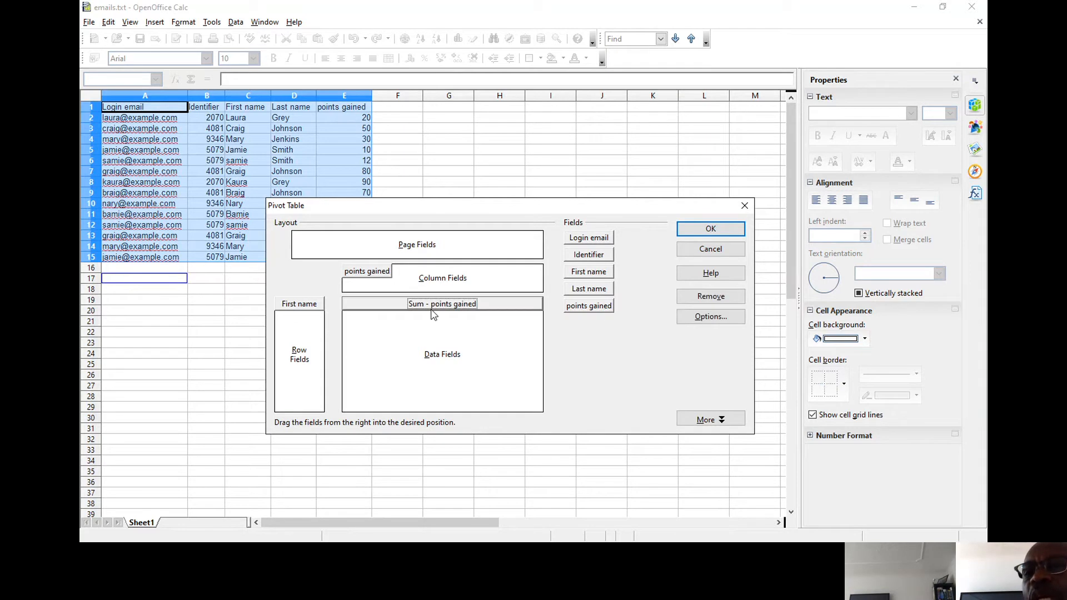
mouse_move(480, 310)
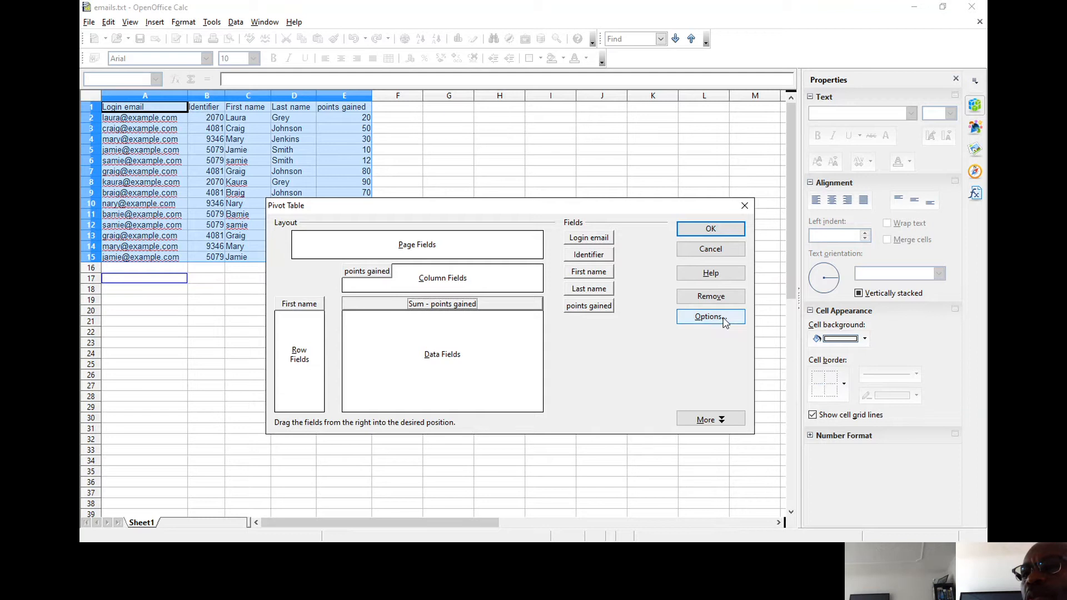
double_click(442, 304)
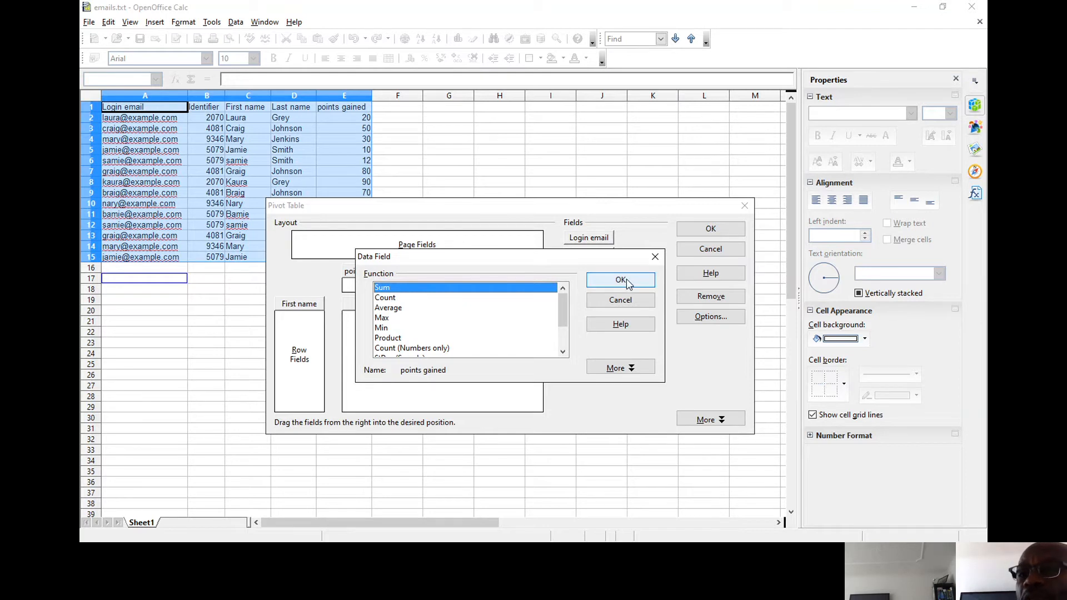
click(619, 280)
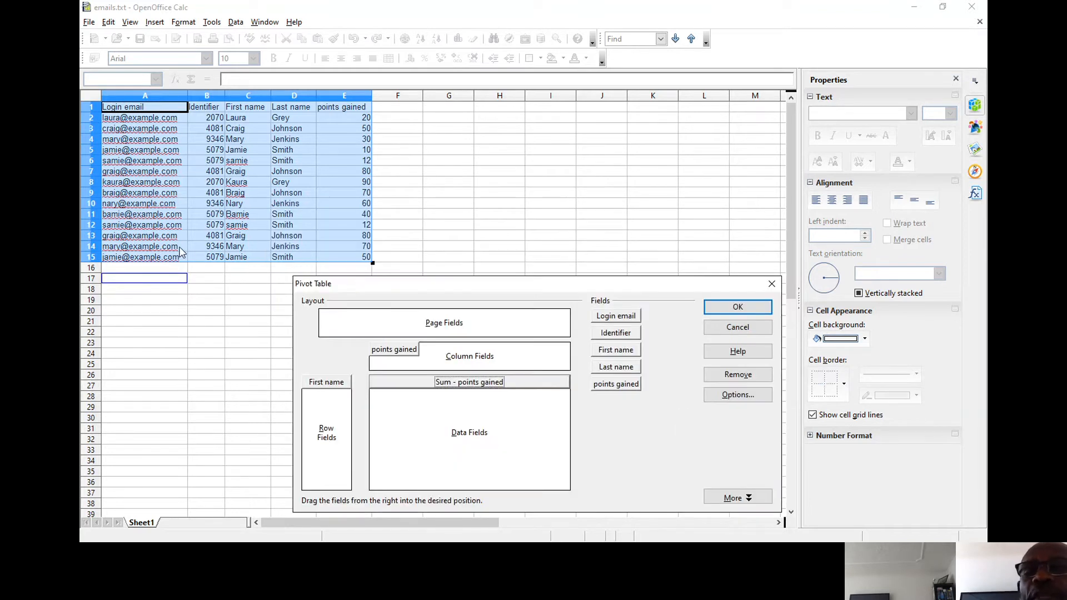
mouse_move(253, 261)
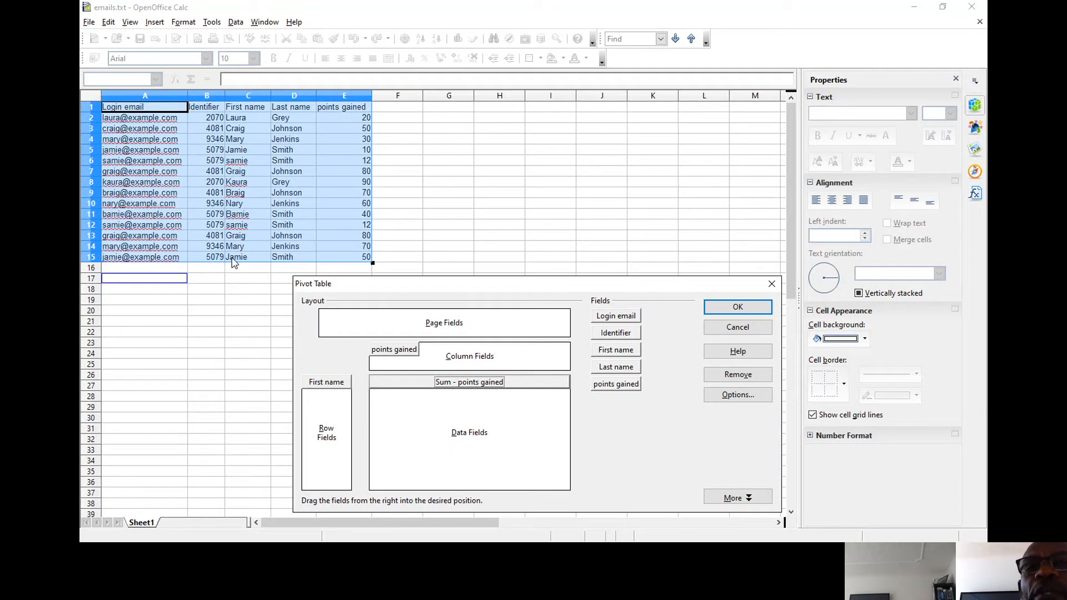
mouse_move(245, 264)
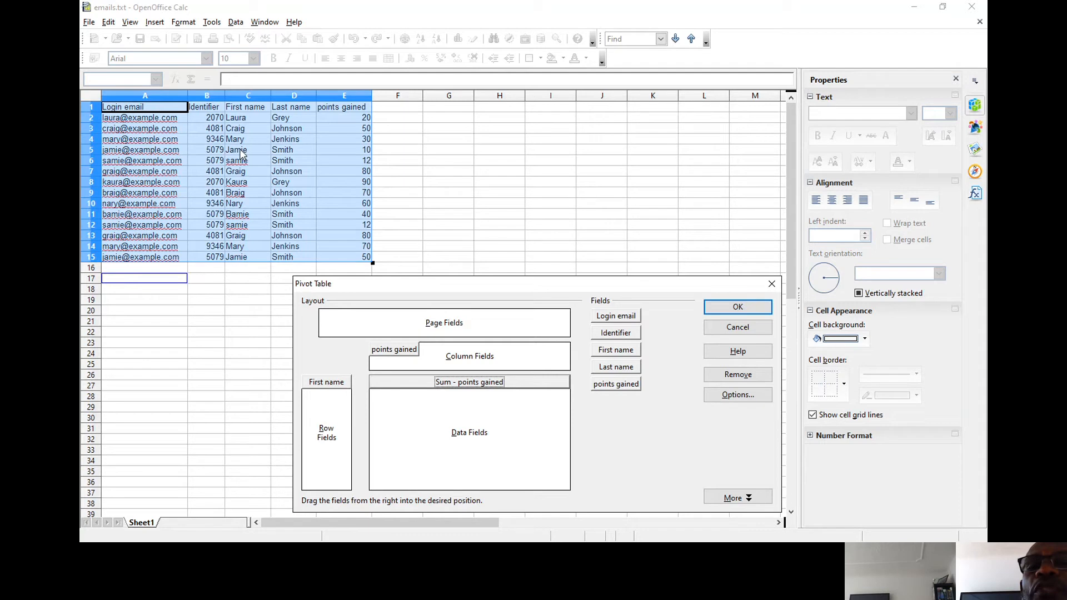
mouse_move(298, 157)
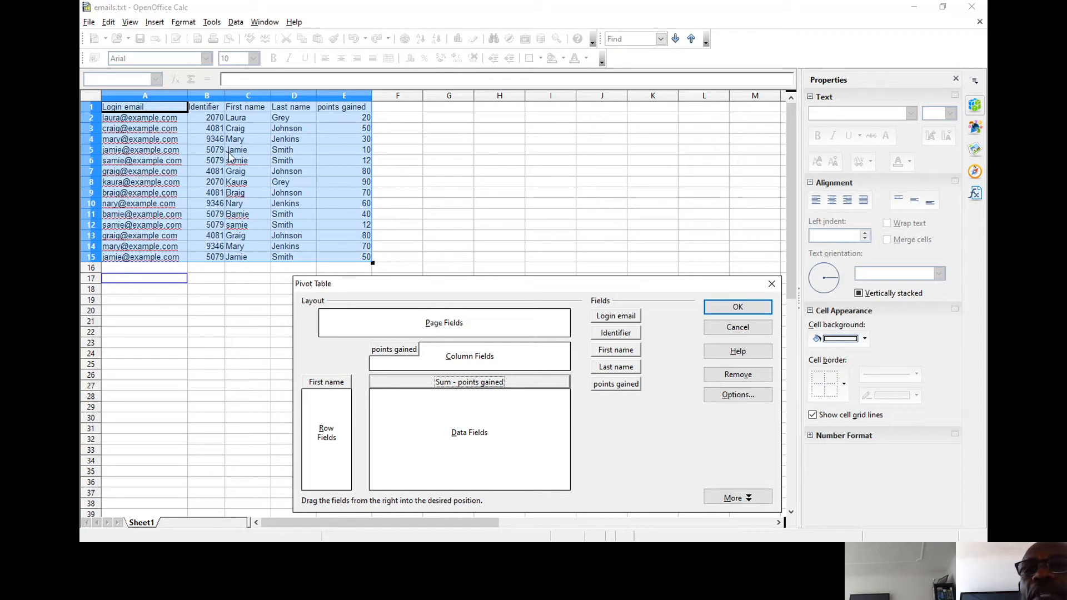
mouse_move(277, 265)
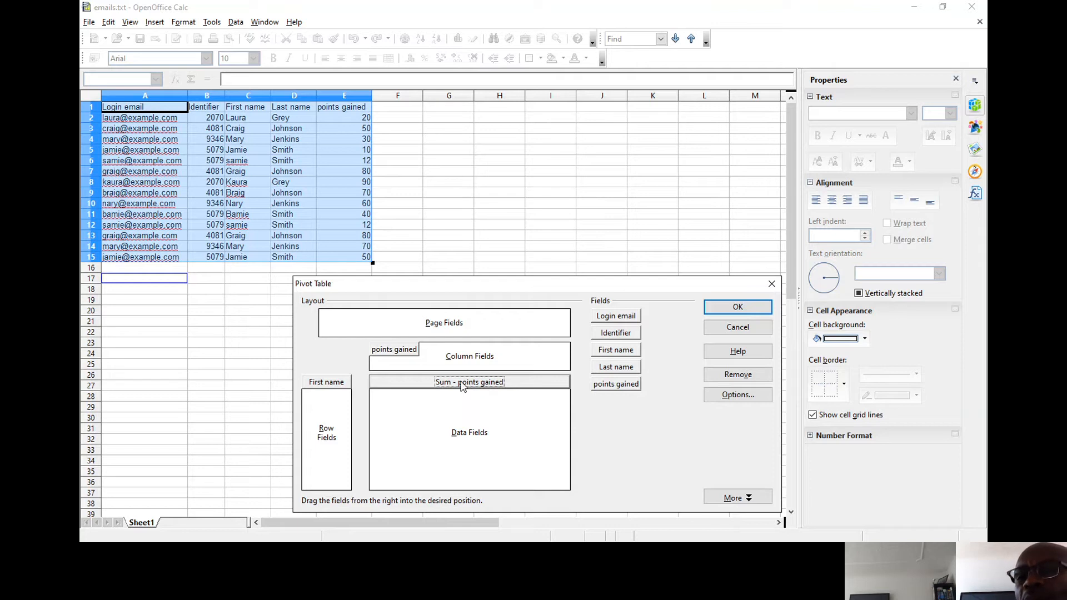
mouse_move(458, 418)
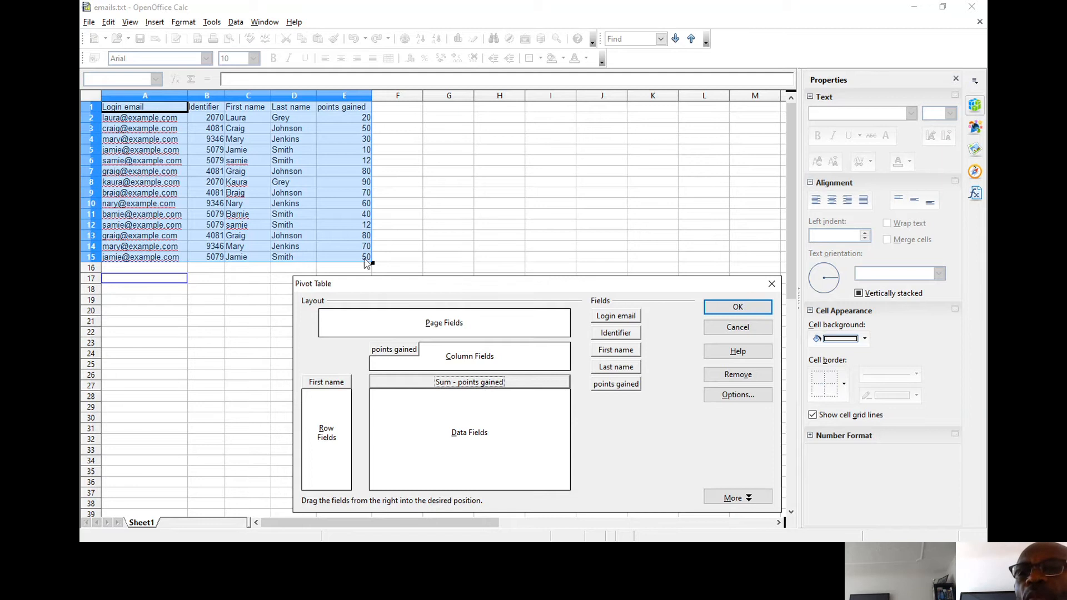
mouse_move(373, 191)
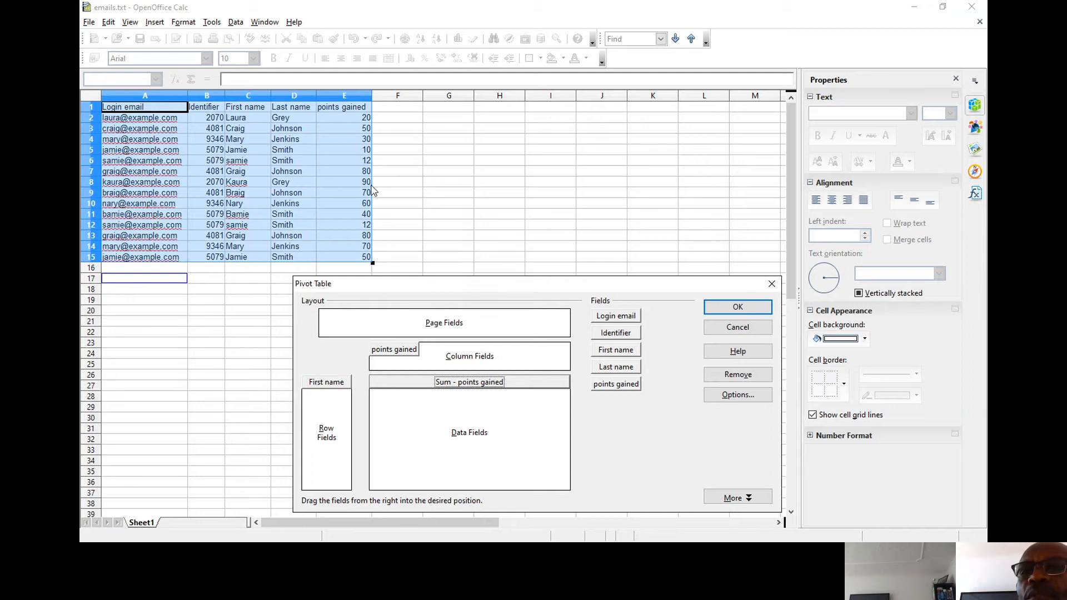
mouse_move(373, 203)
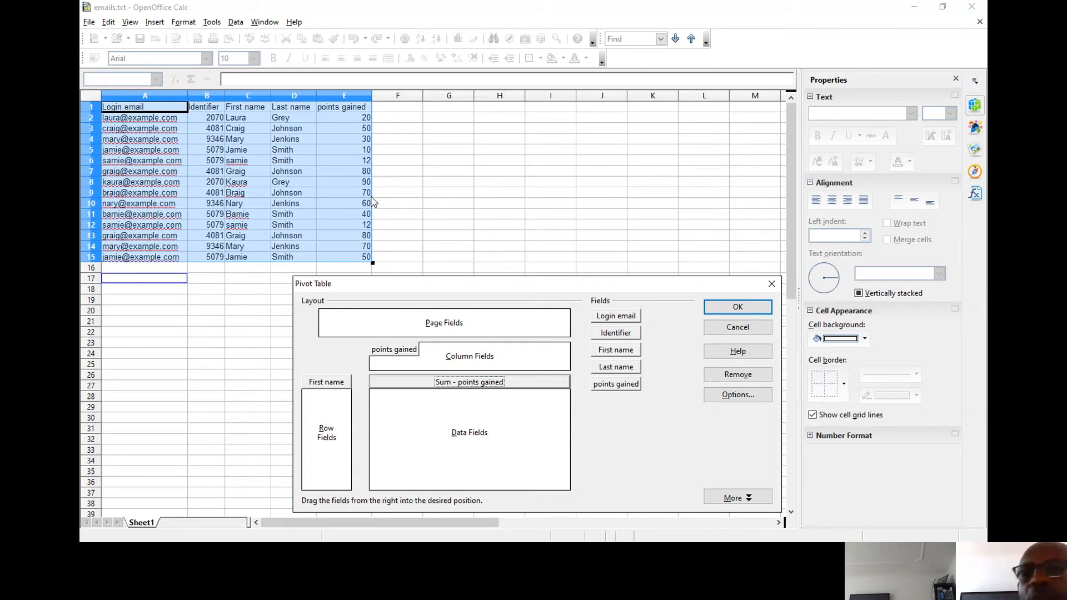
mouse_move(504, 385)
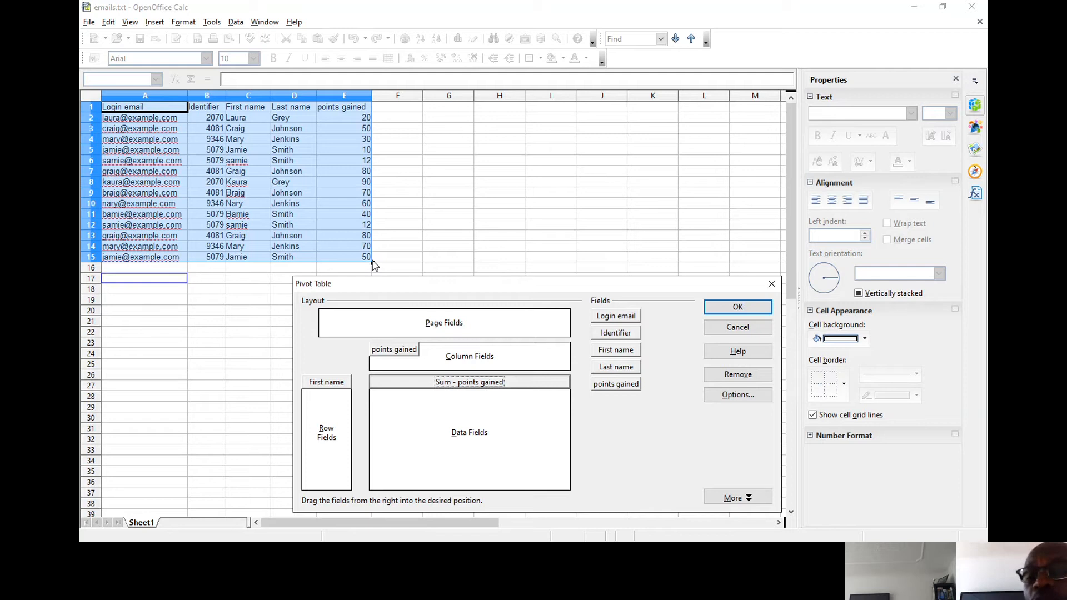
mouse_move(487, 393)
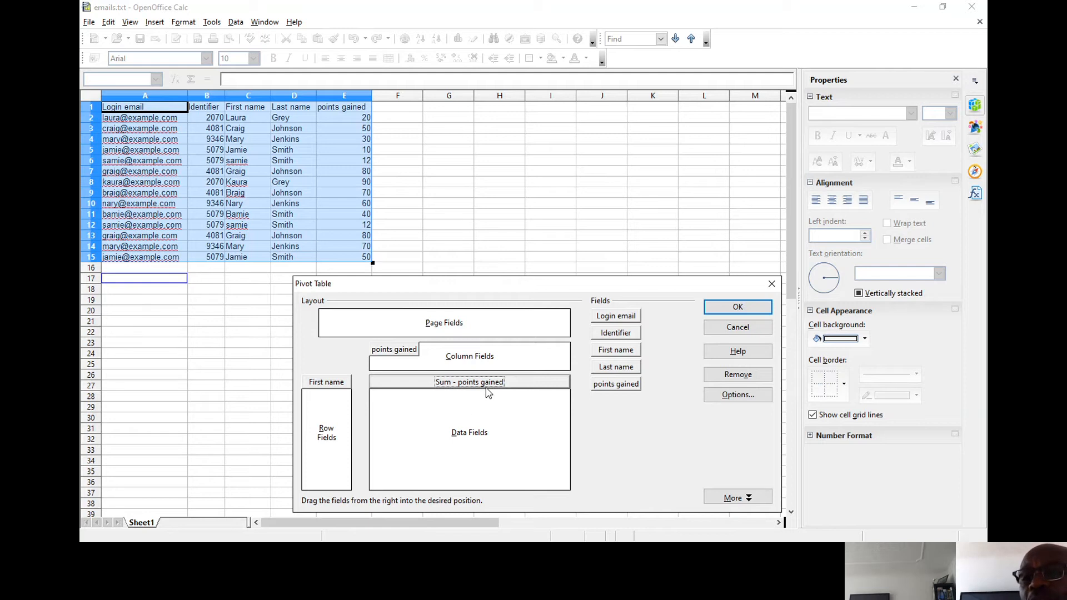
mouse_move(372, 252)
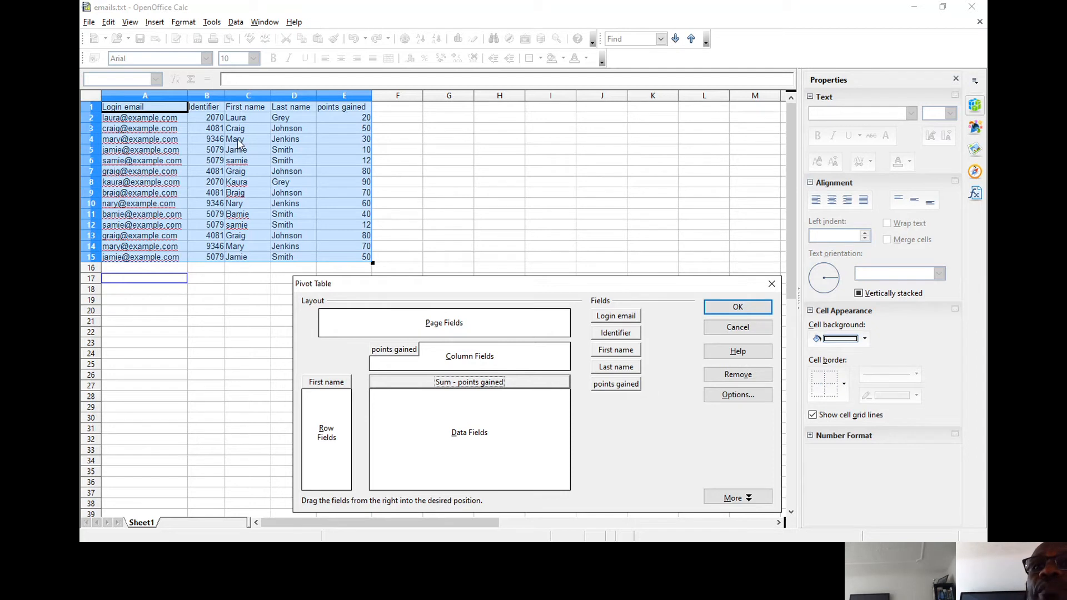
mouse_move(294, 145)
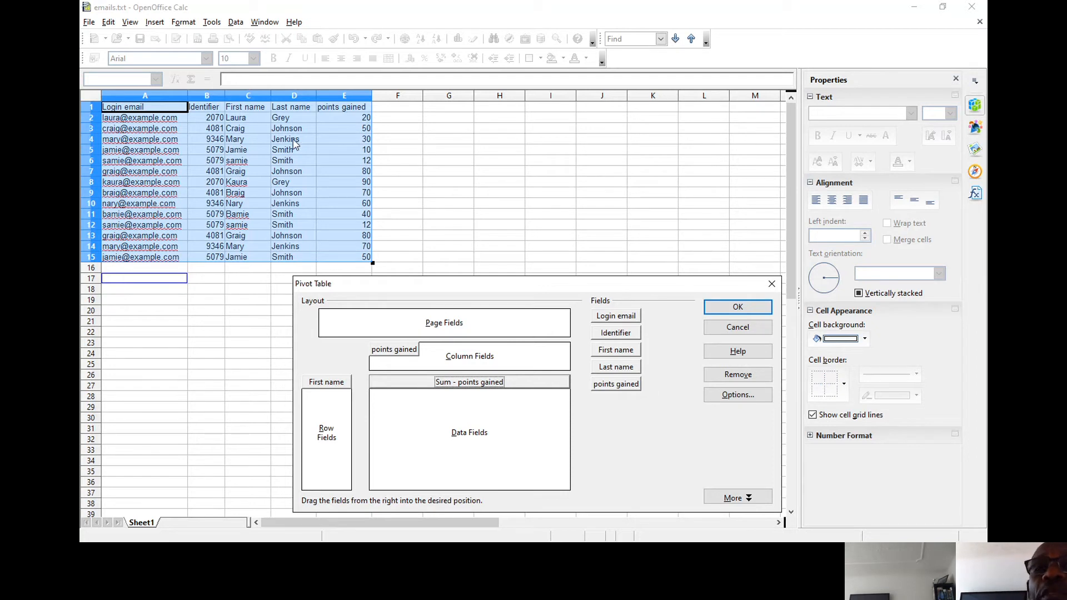
mouse_move(295, 249)
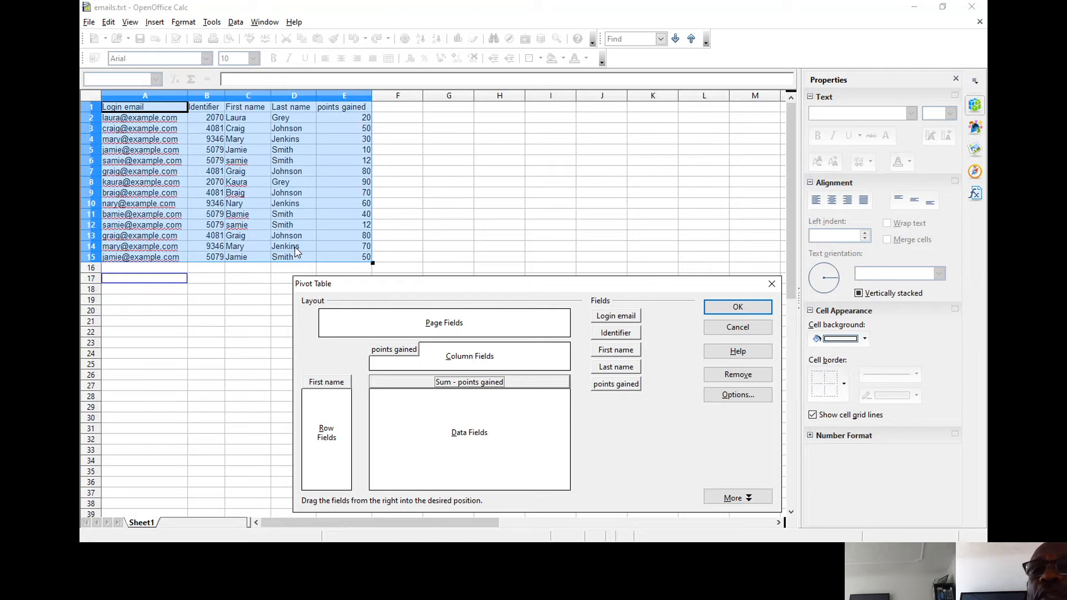
mouse_move(352, 151)
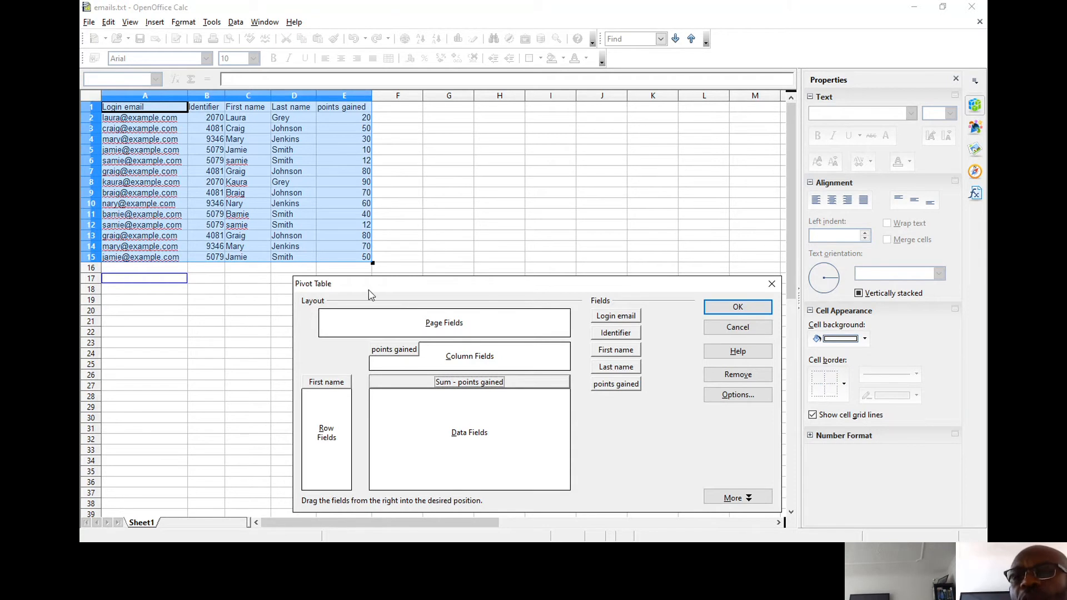
mouse_move(370, 122)
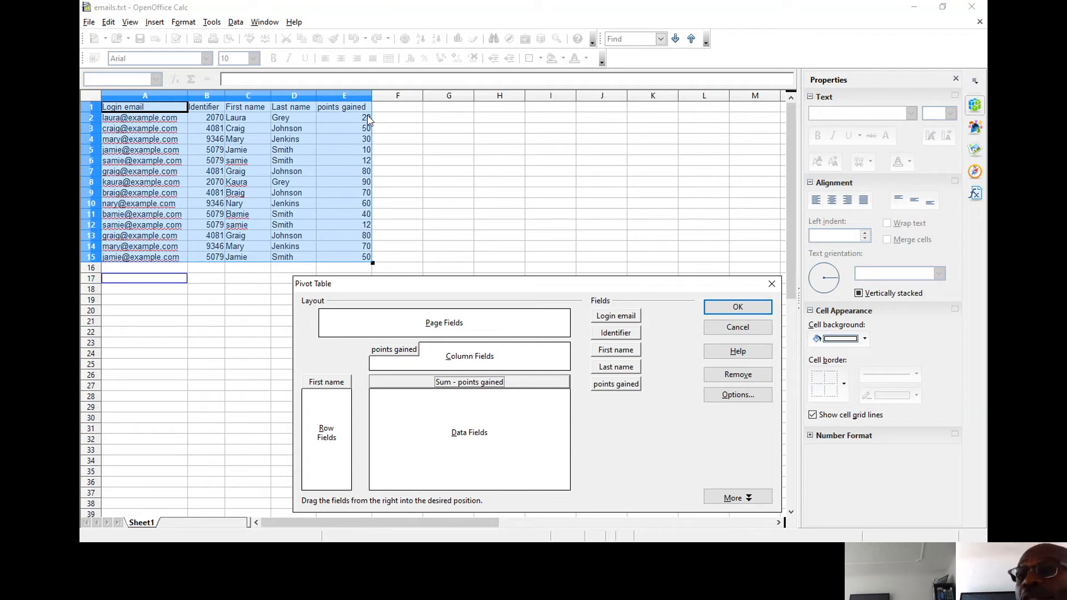
mouse_move(670, 284)
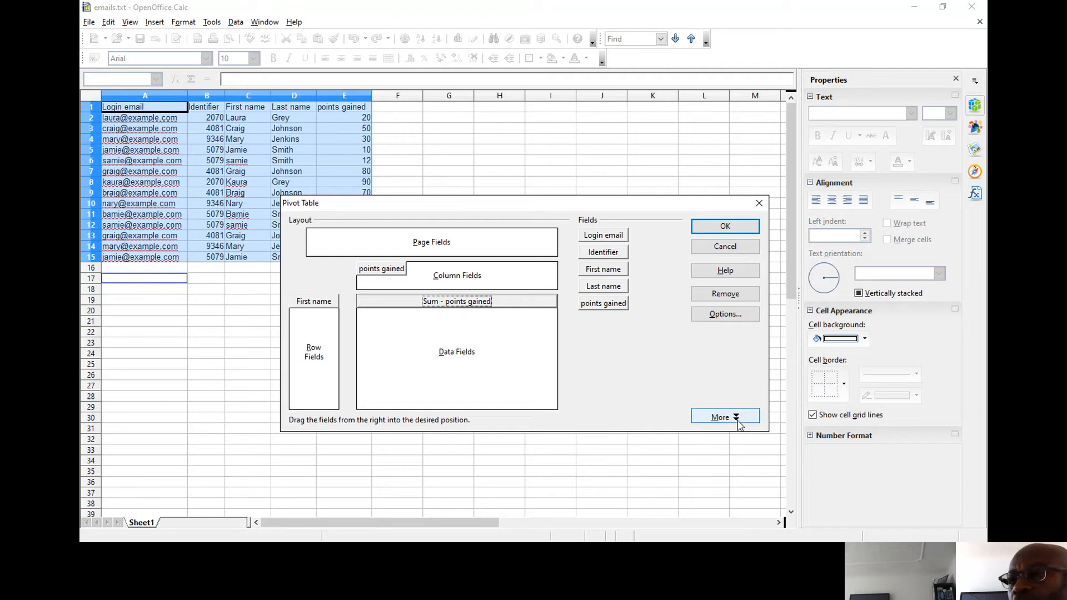
- Send pivot results to '- new sheet -' and create the table (total 674)
click(725, 417)
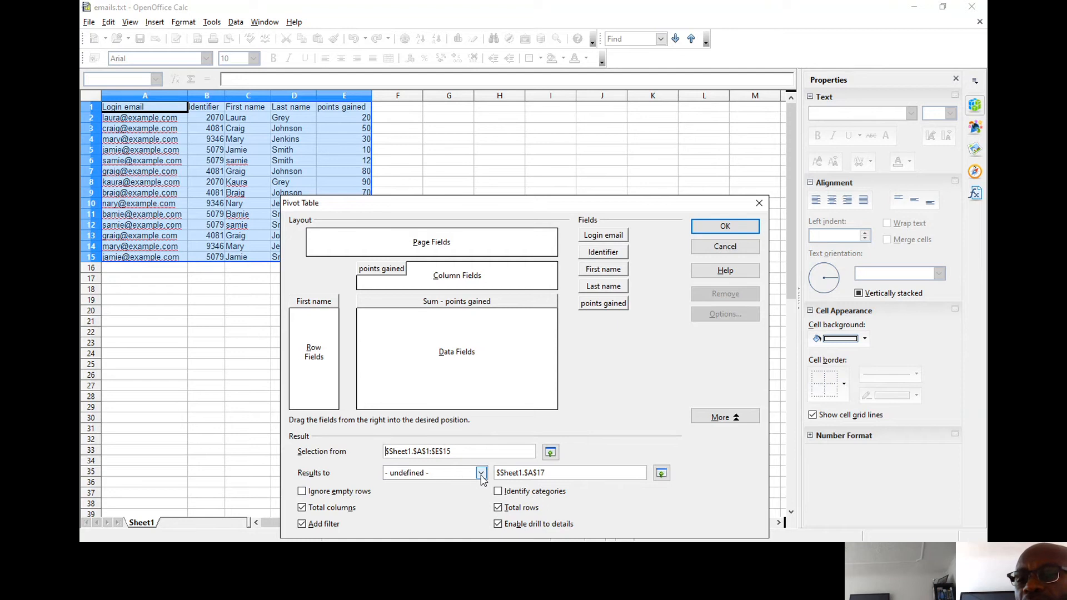
click(481, 472)
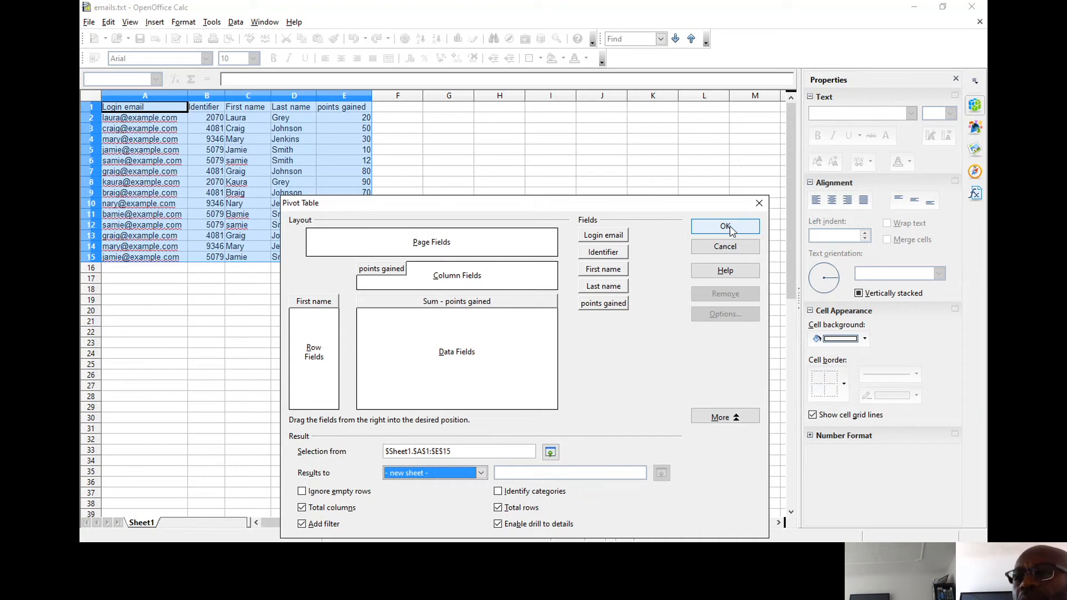
click(725, 227)
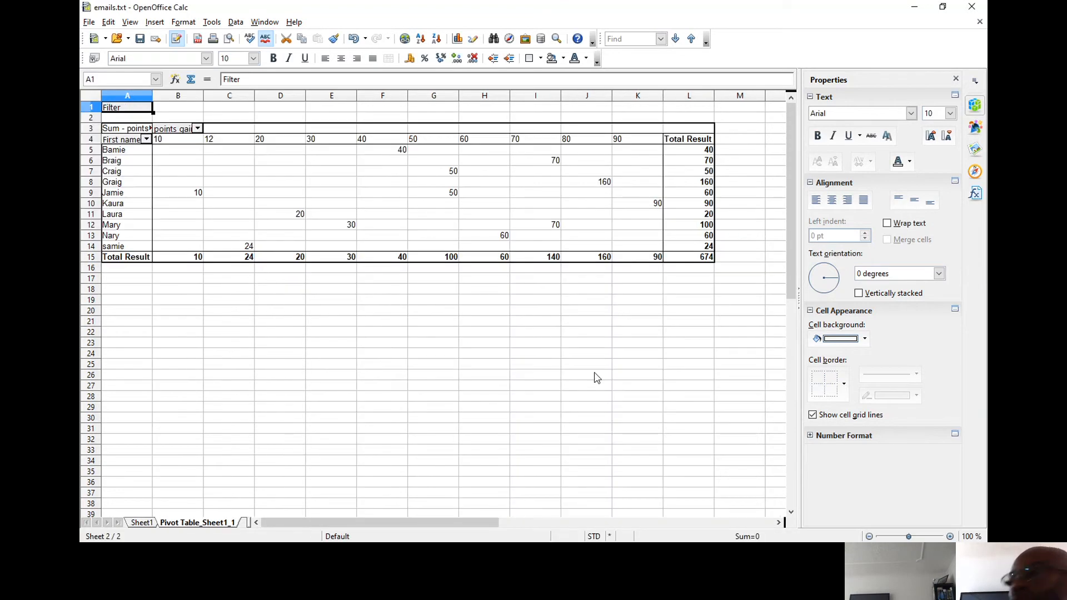
mouse_move(588, 398)
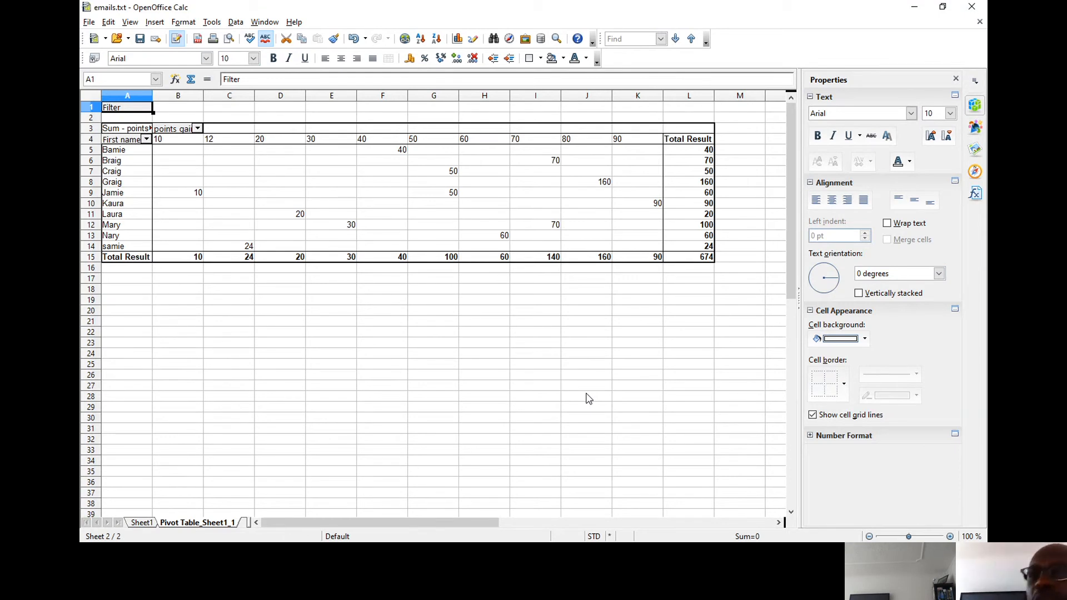
mouse_move(155, 160)
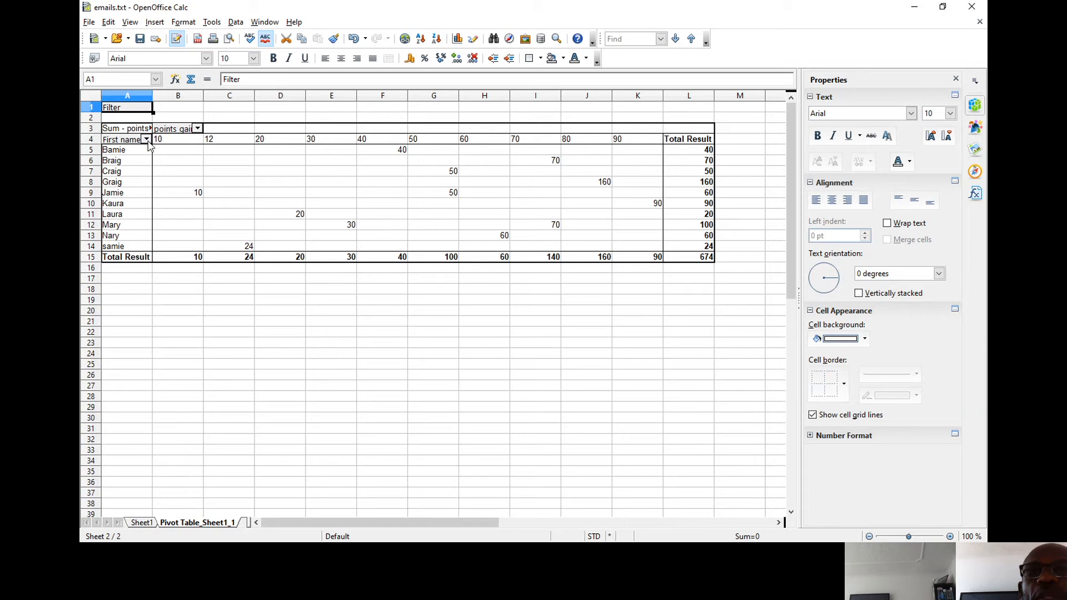
- Check the First name filter list and close it with all names still included
click(146, 139)
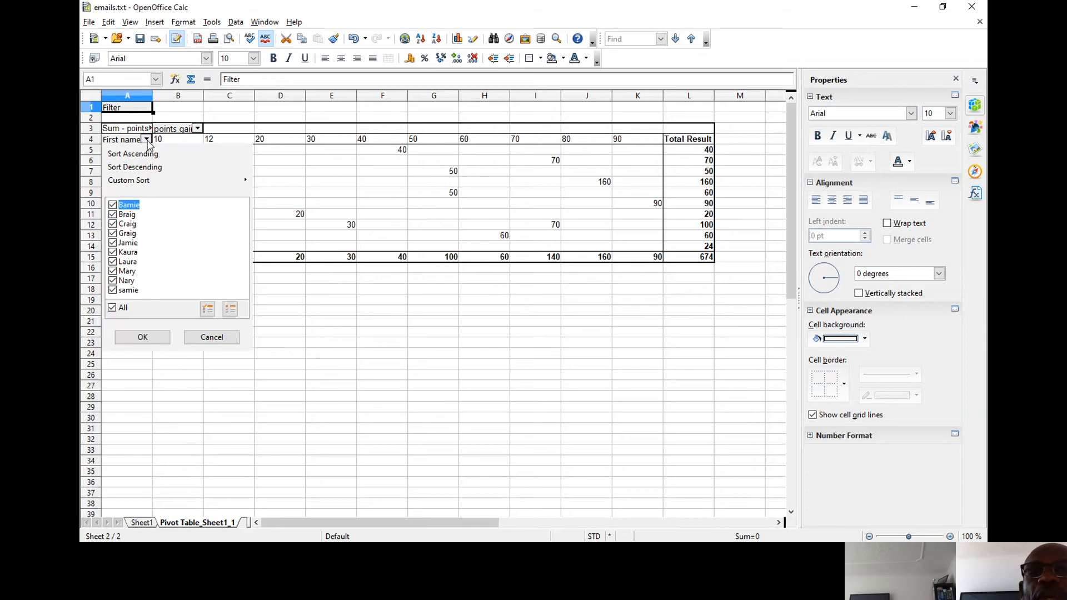
mouse_move(173, 244)
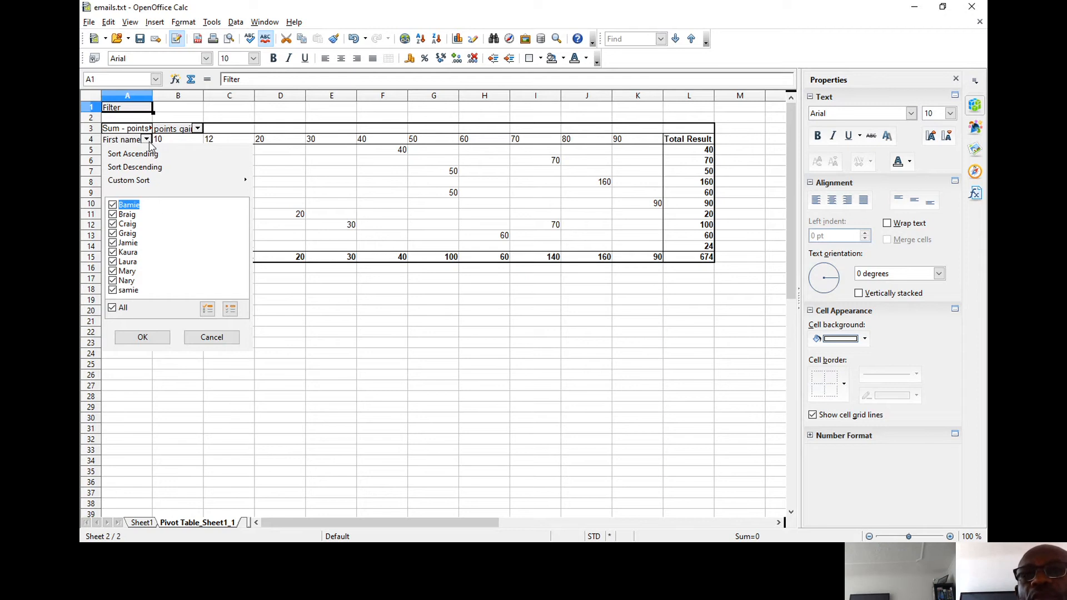
click(142, 337)
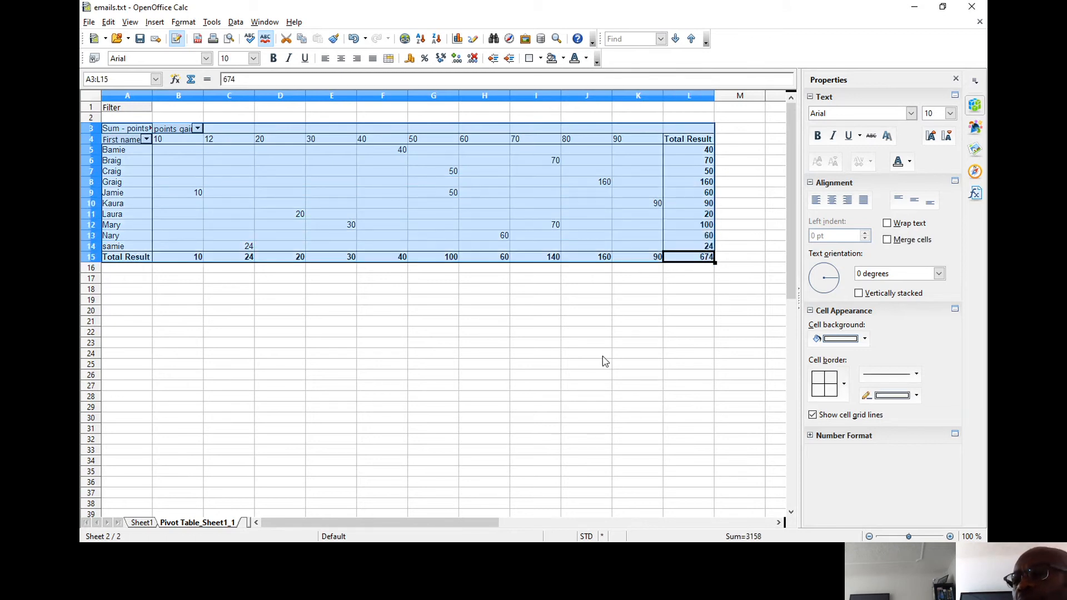
mouse_move(603, 358)
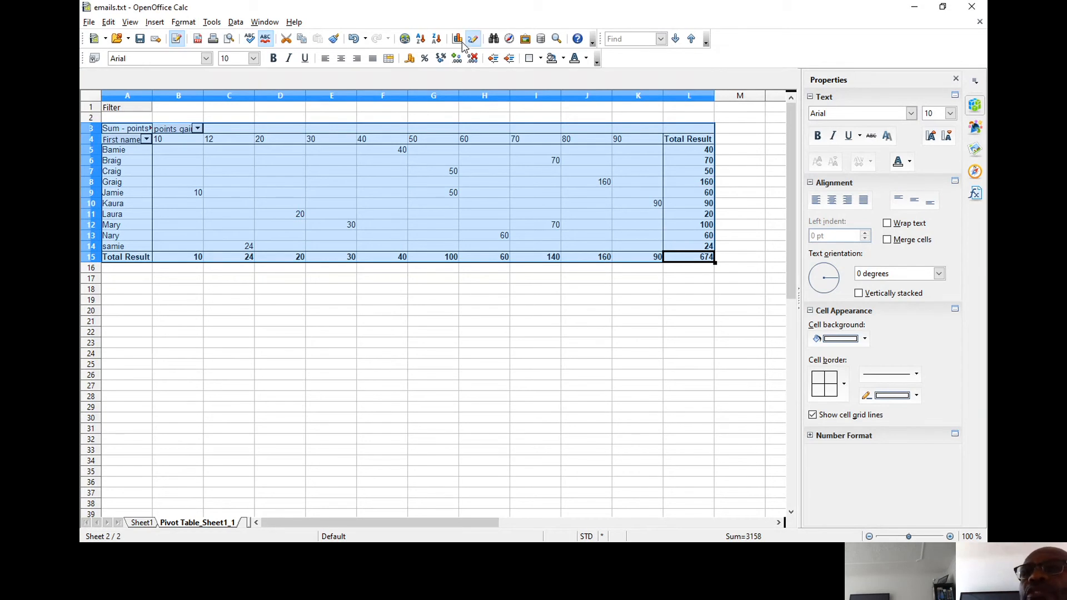
- Create a bar chart of the pivot table data below the table
click(457, 38)
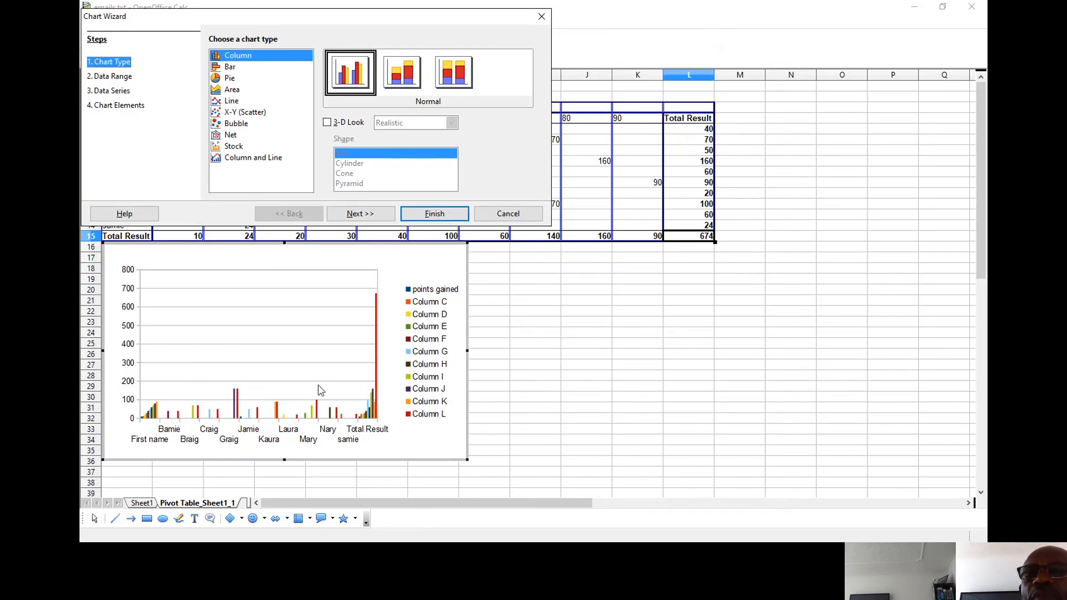
mouse_move(226, 76)
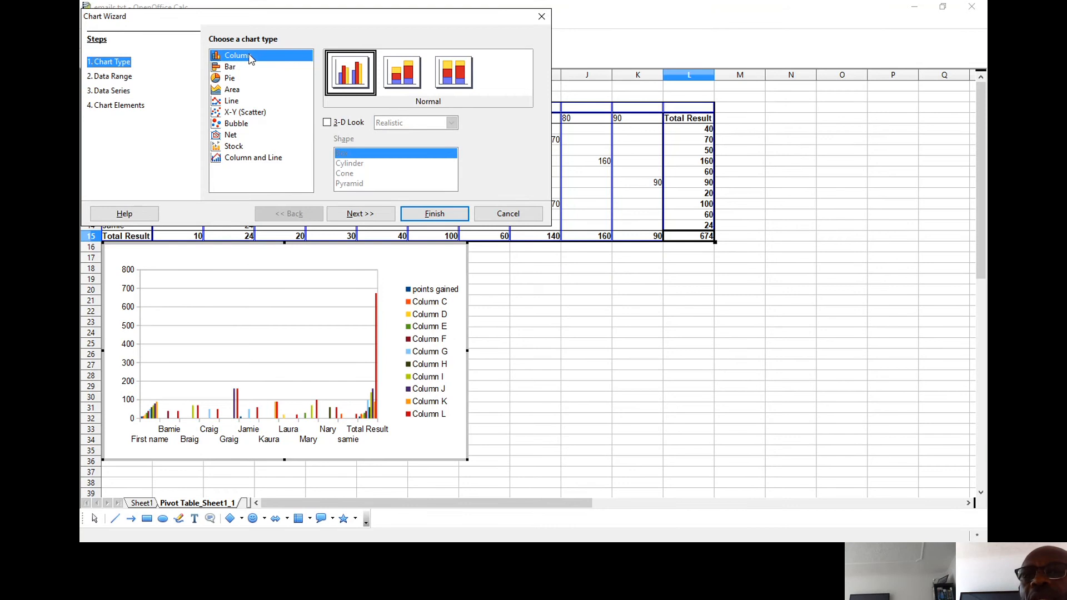
click(230, 66)
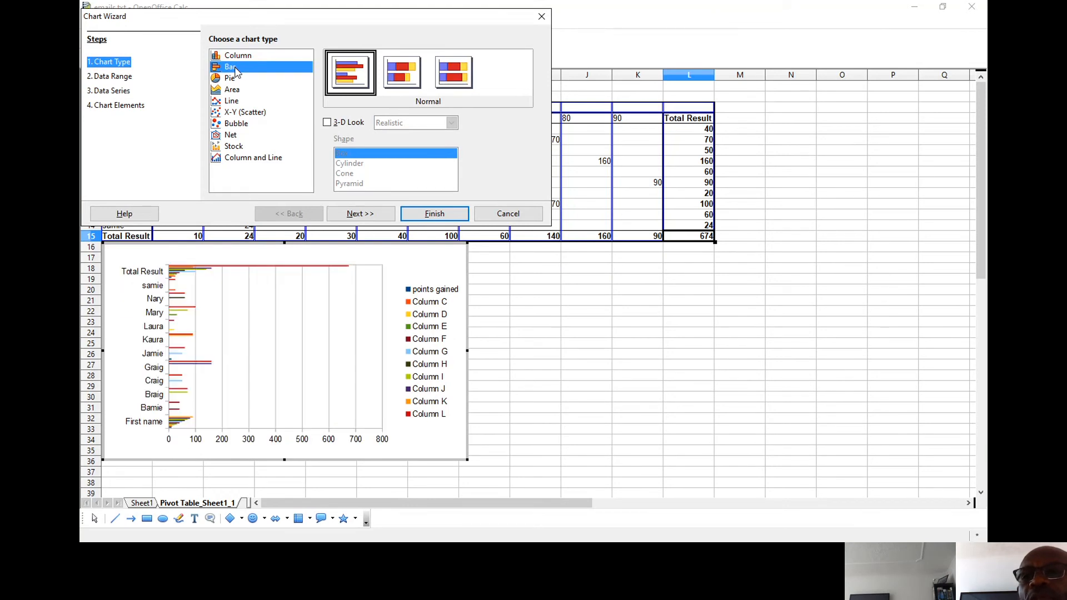
mouse_move(240, 159)
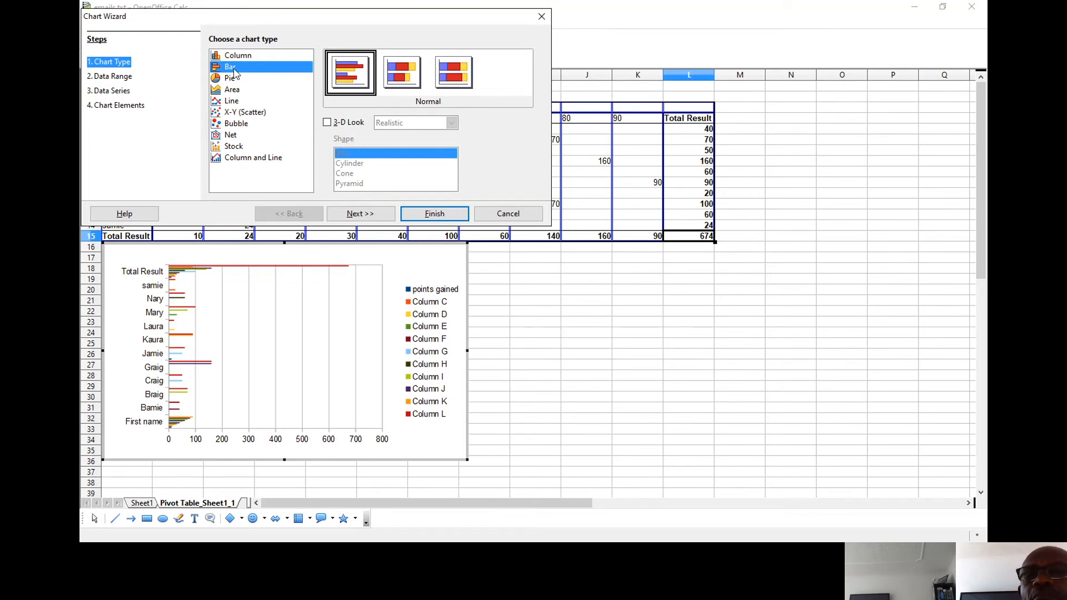
mouse_move(237, 74)
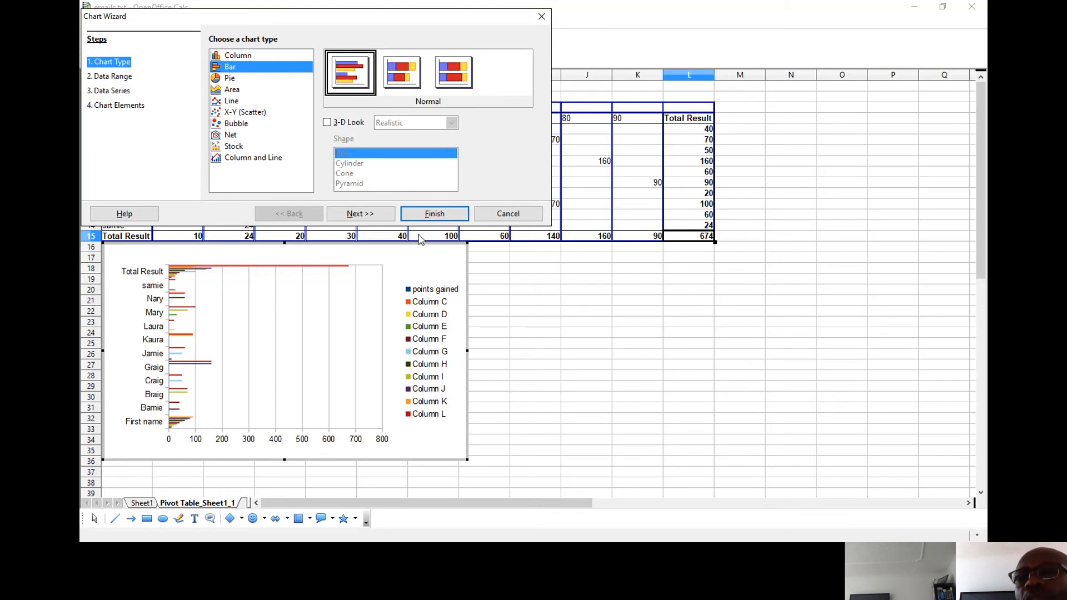
click(361, 212)
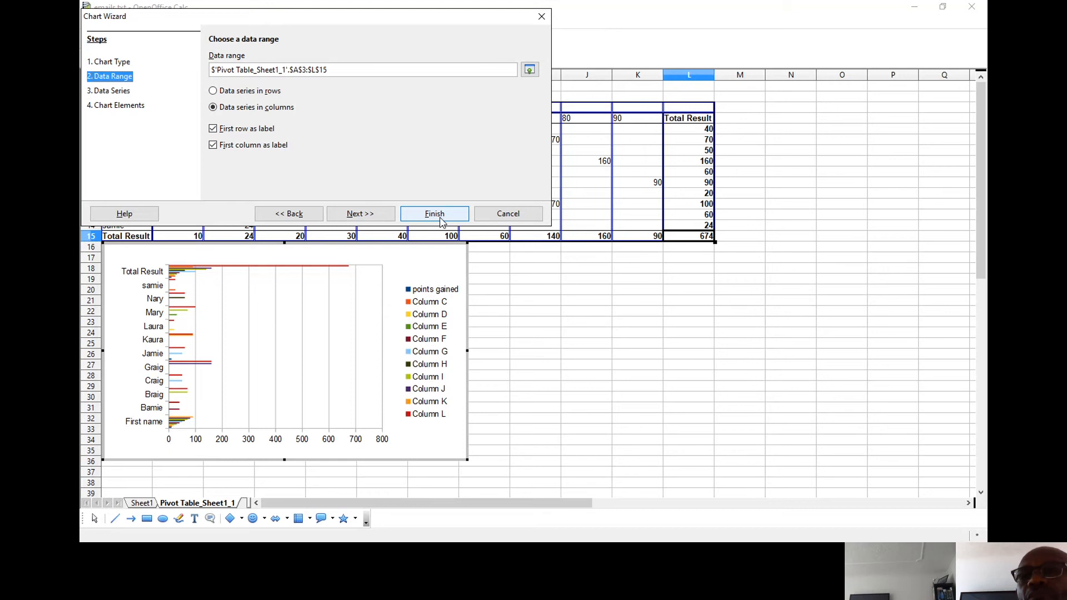
click(434, 212)
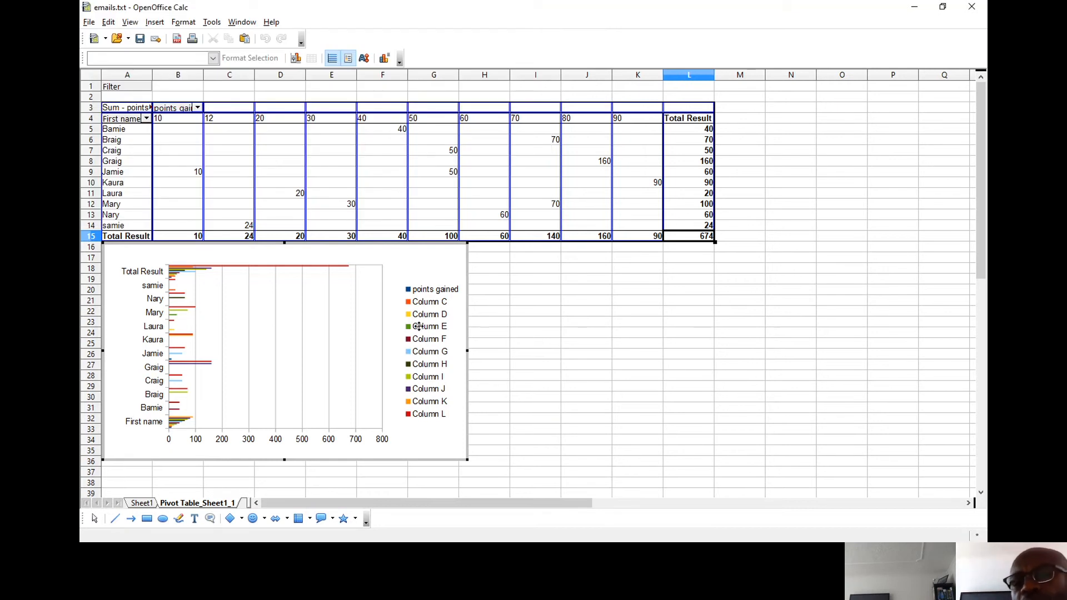
mouse_move(449, 124)
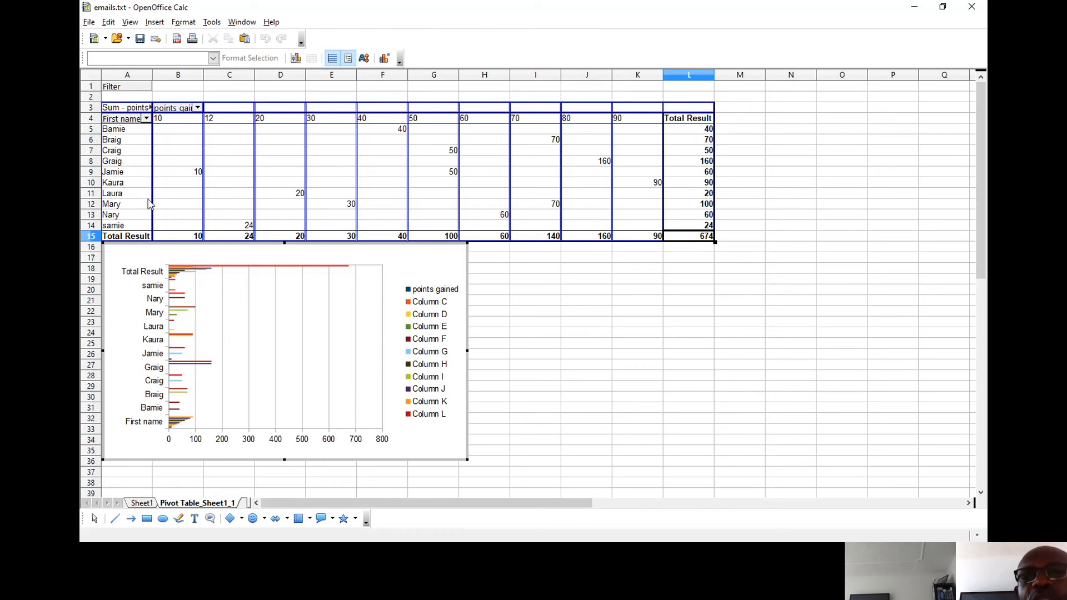
mouse_move(148, 121)
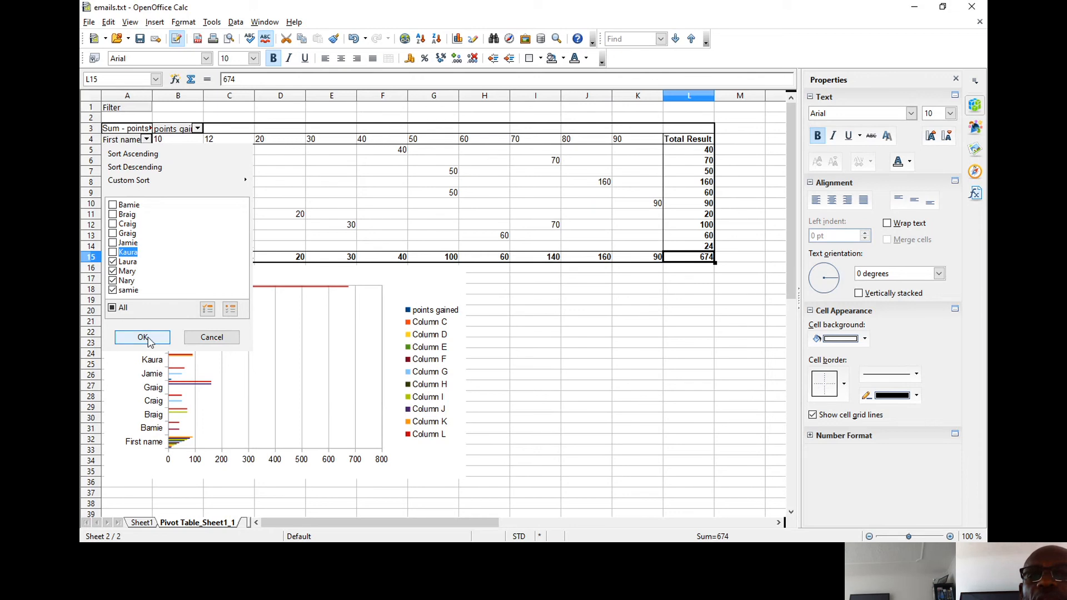
- Apply the First name filter keeping Laura, Mary, Nary and samie (total 204)
click(142, 337)
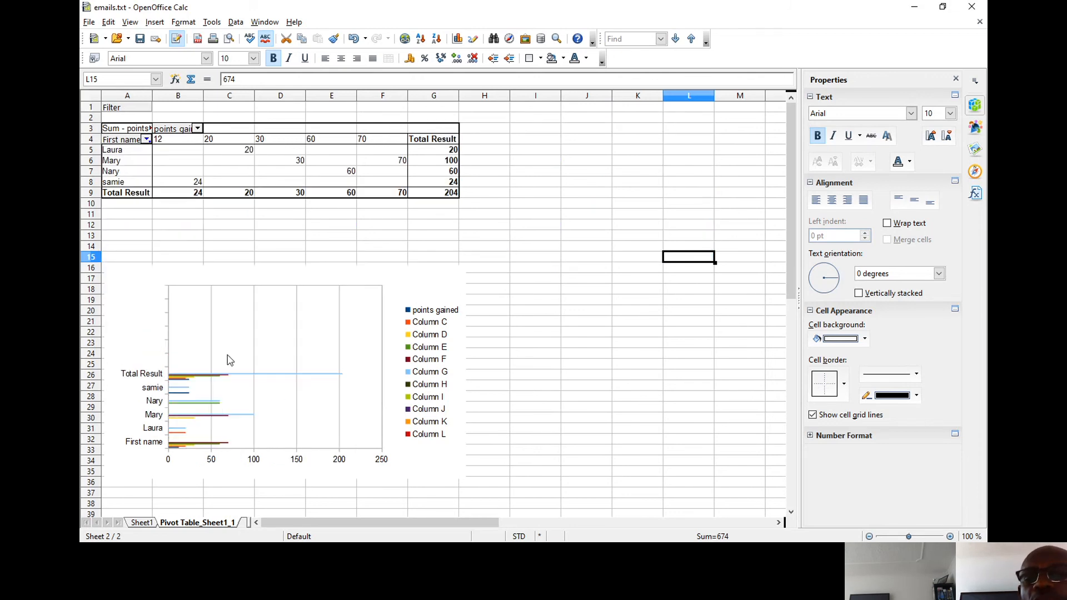
mouse_move(198, 182)
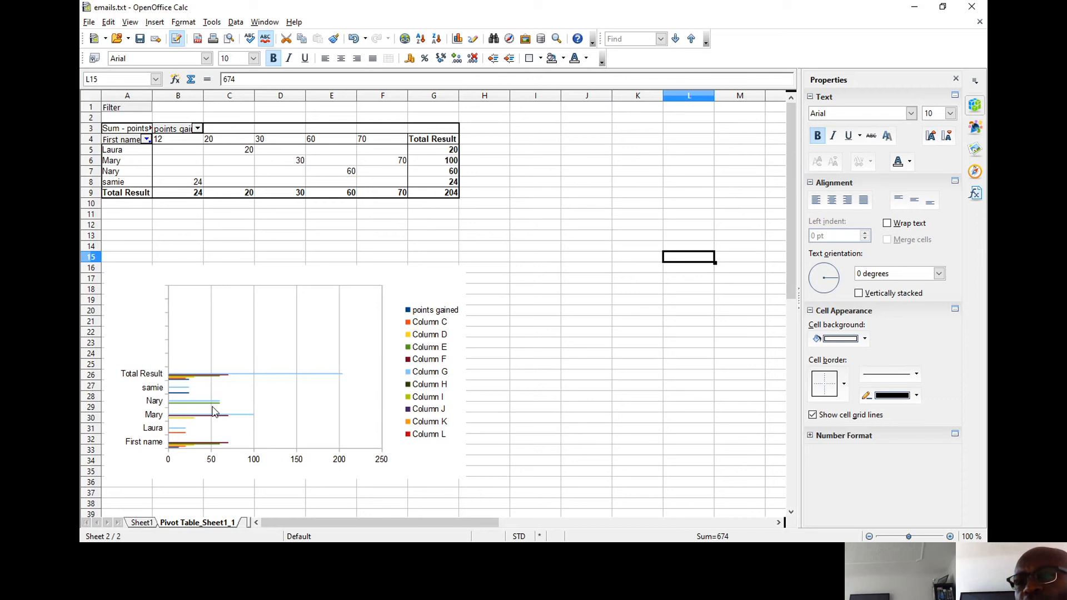
mouse_move(602, 177)
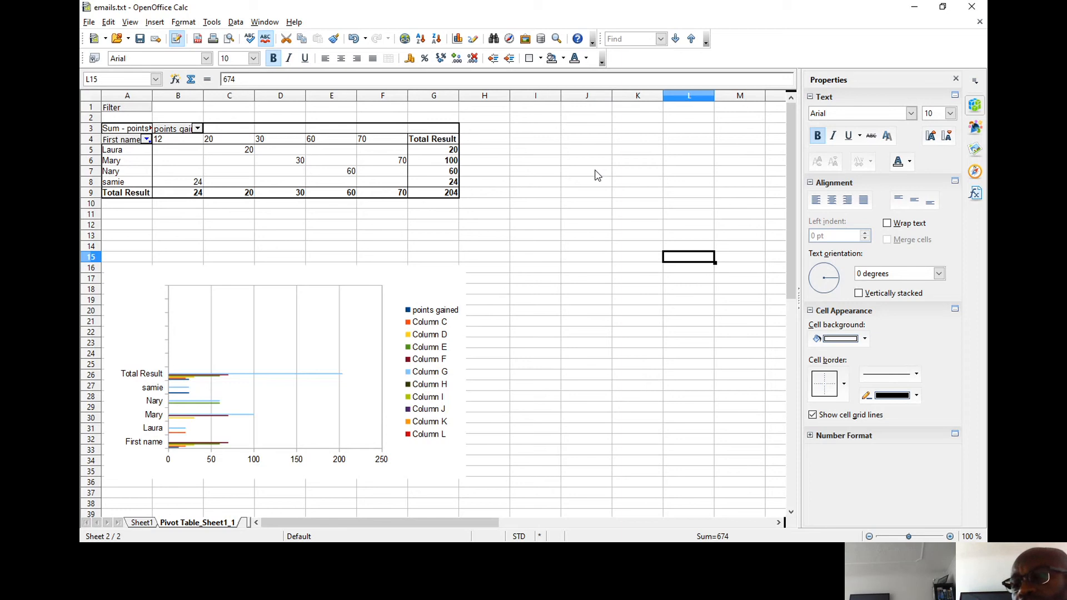
mouse_move(276, 418)
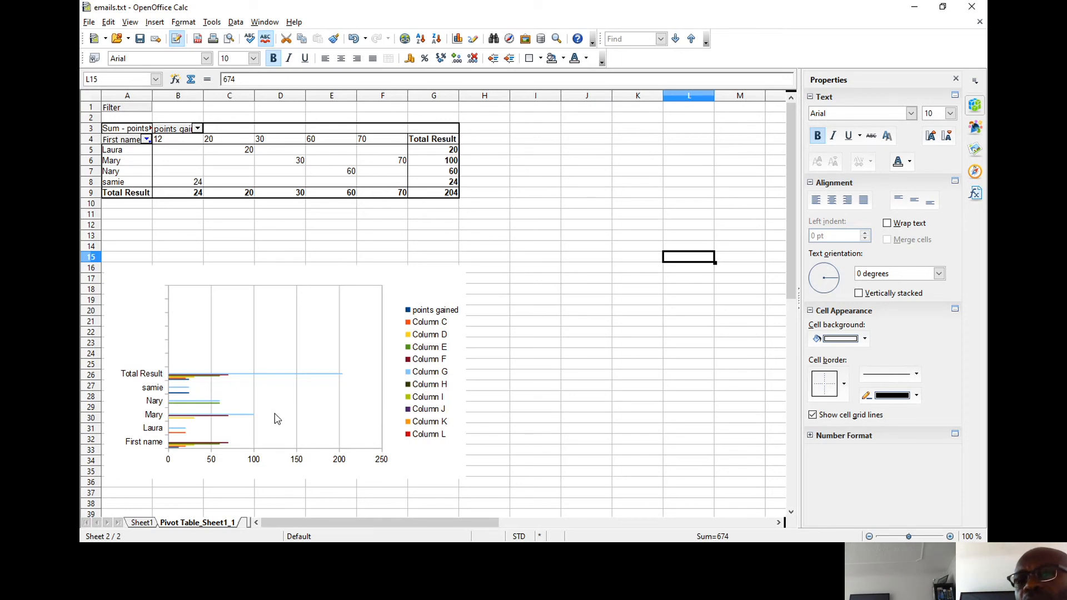
mouse_move(305, 433)
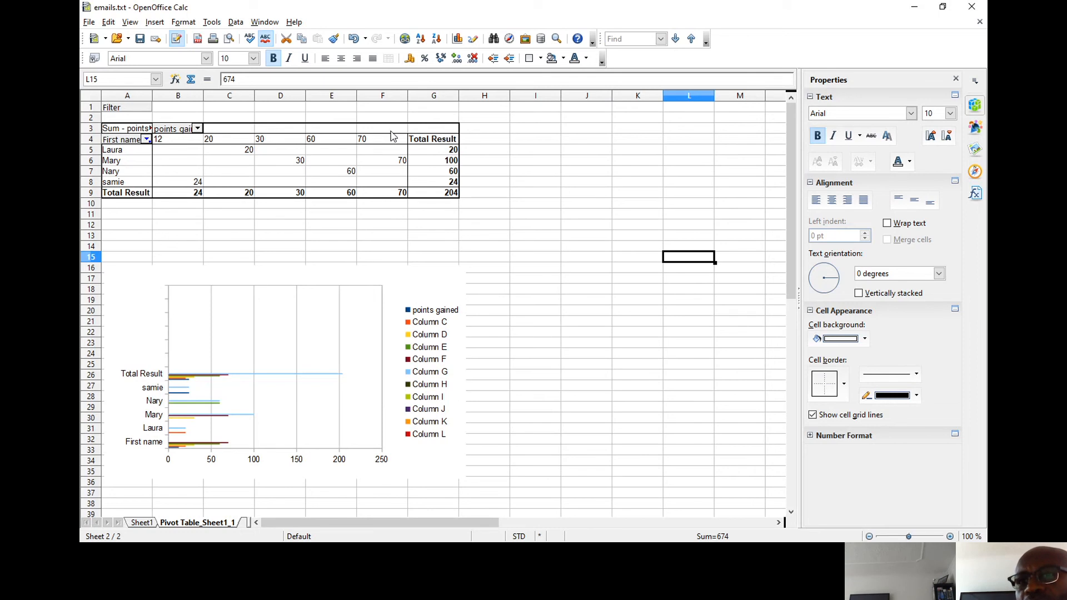
mouse_move(298, 298)
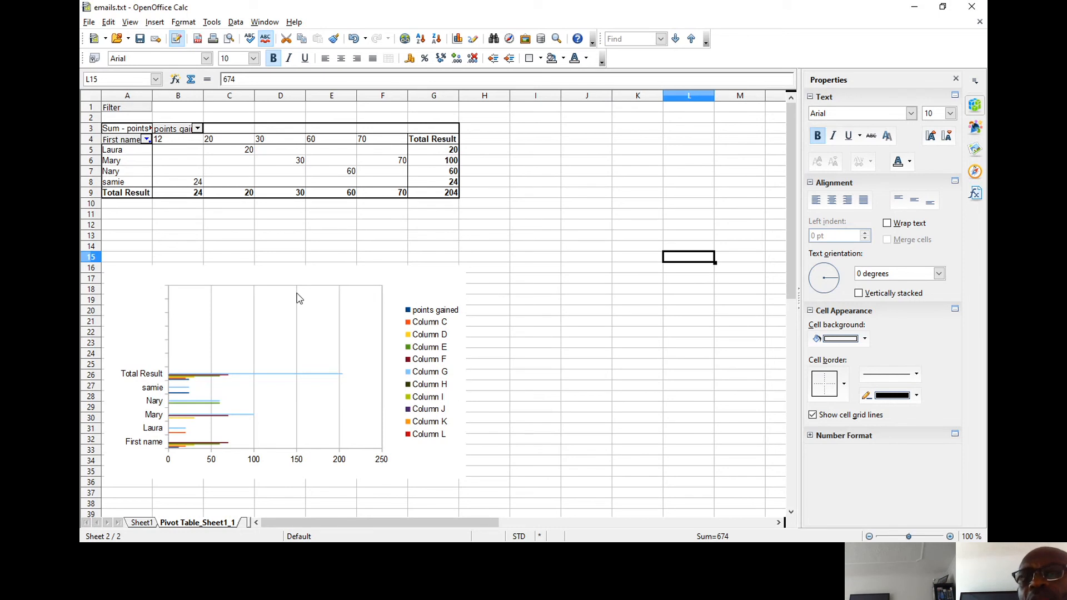
mouse_move(406, 131)
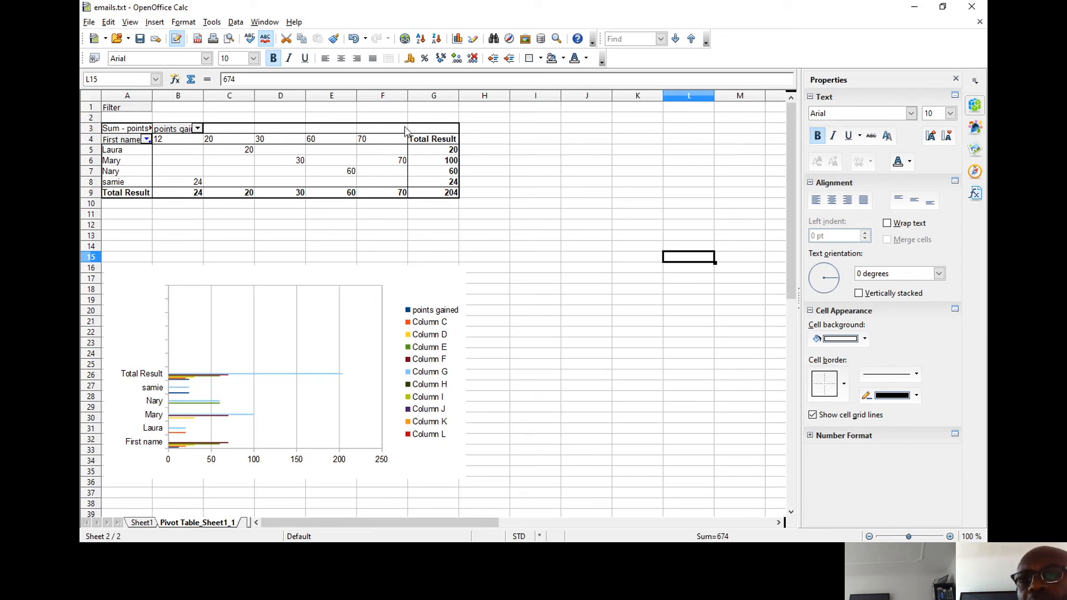
mouse_move(343, 407)
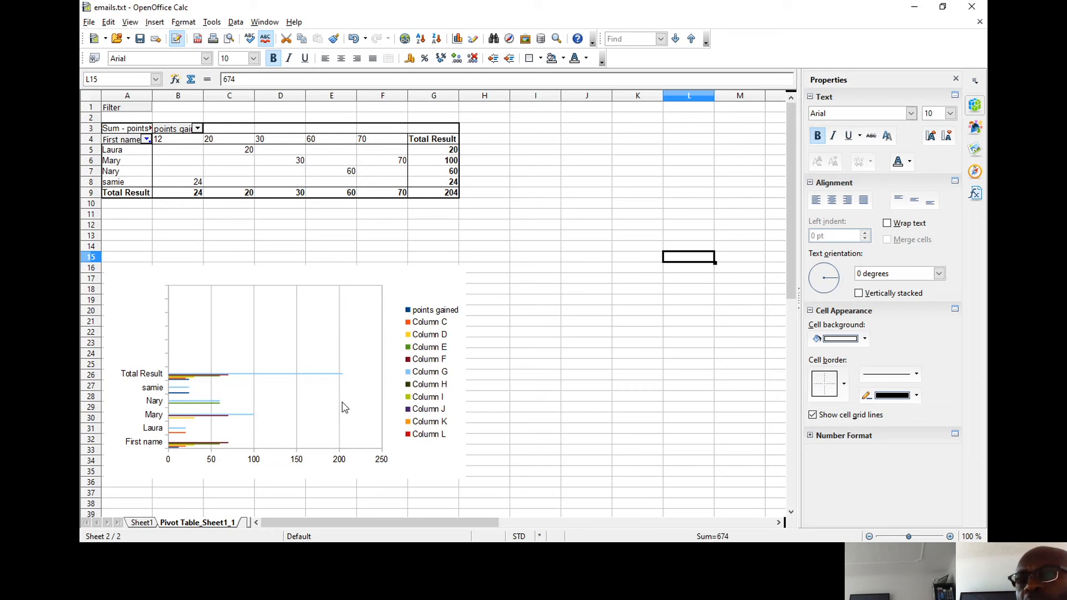
mouse_move(566, 345)
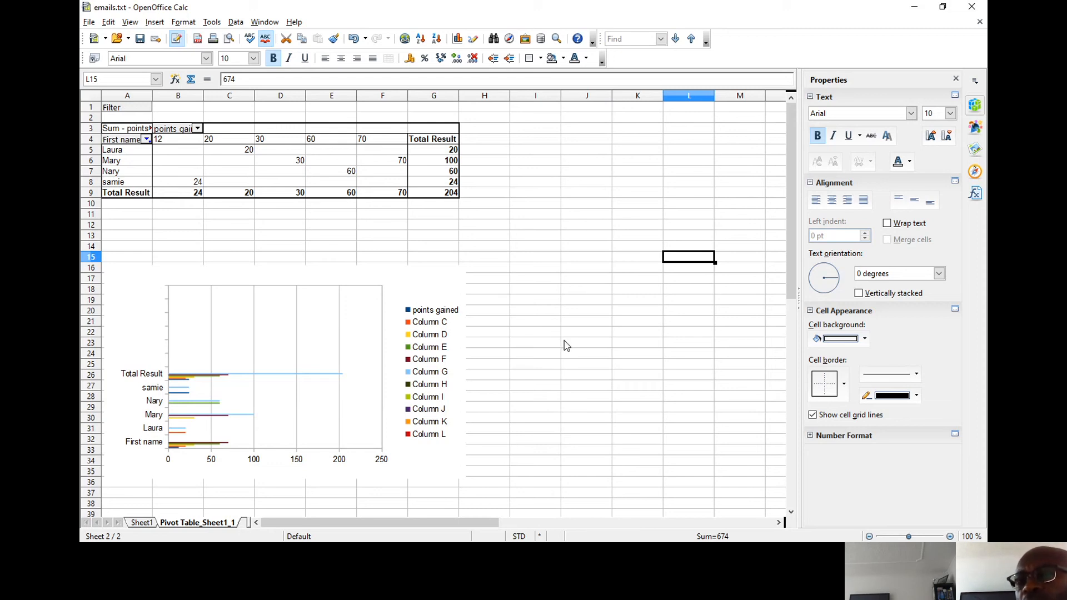
mouse_move(567, 337)
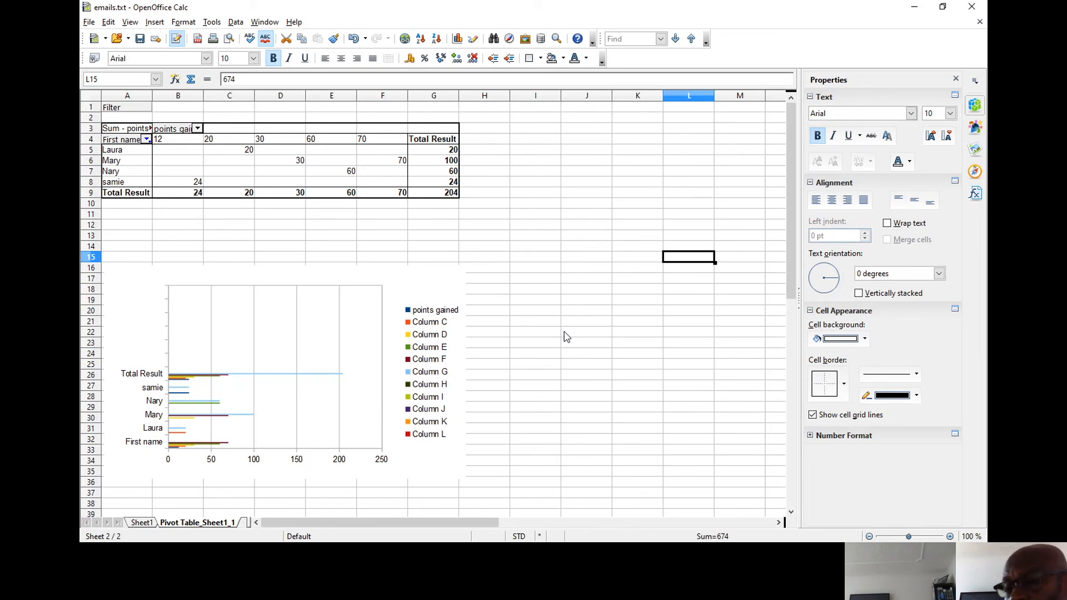
mouse_move(545, 202)
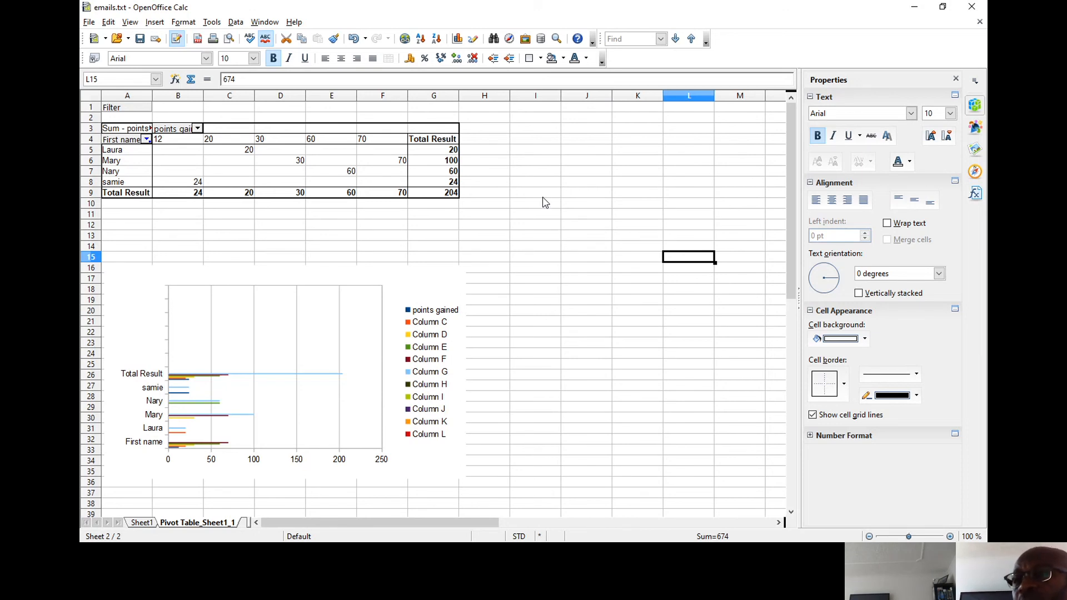
mouse_move(551, 198)
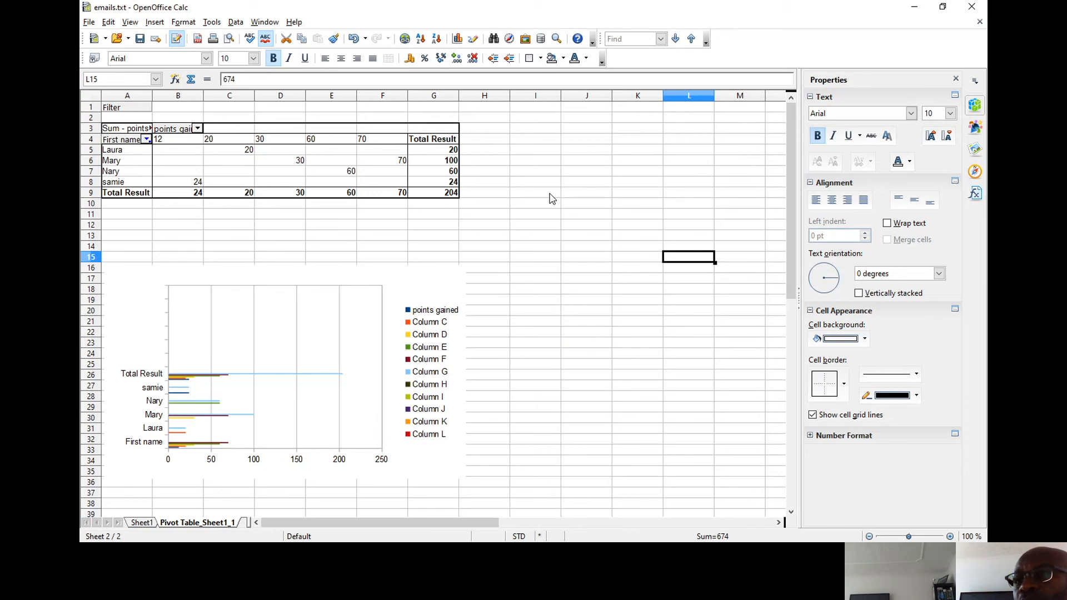
mouse_move(552, 198)
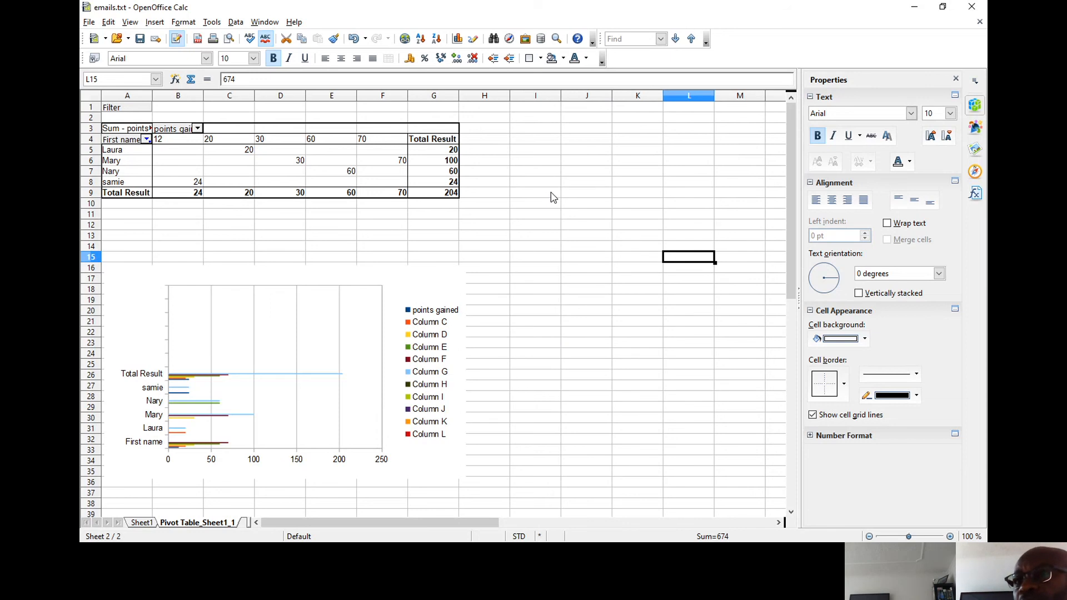
mouse_move(499, 390)
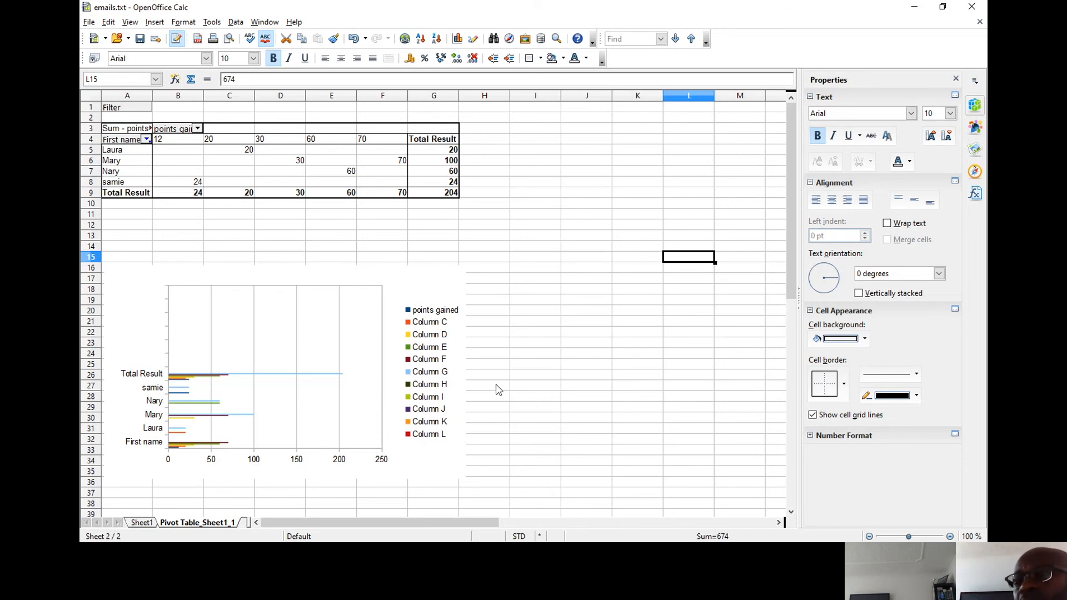
mouse_move(611, 130)
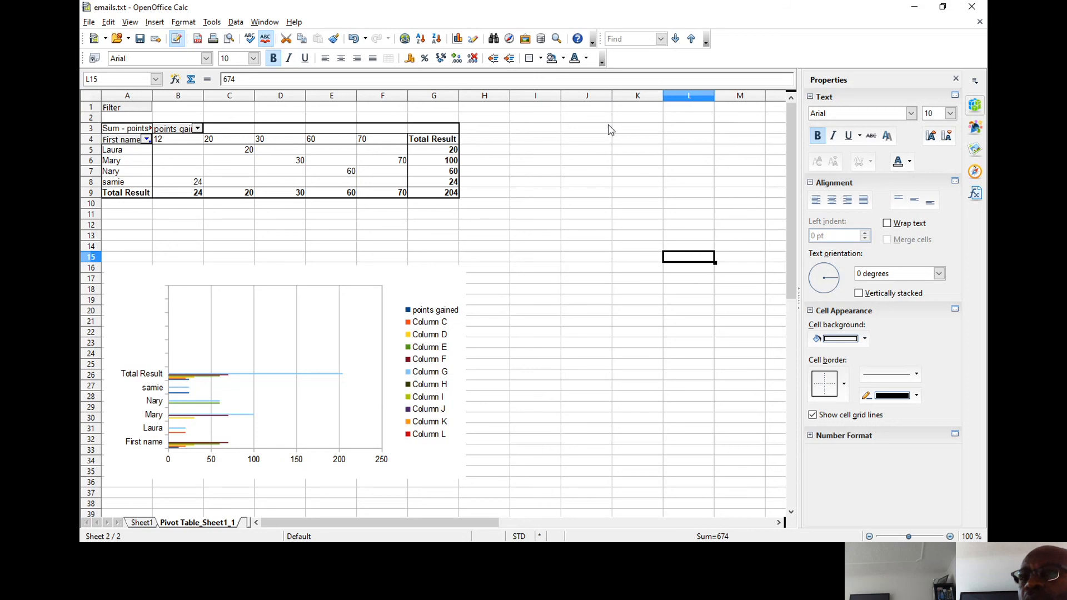
mouse_move(472, 258)
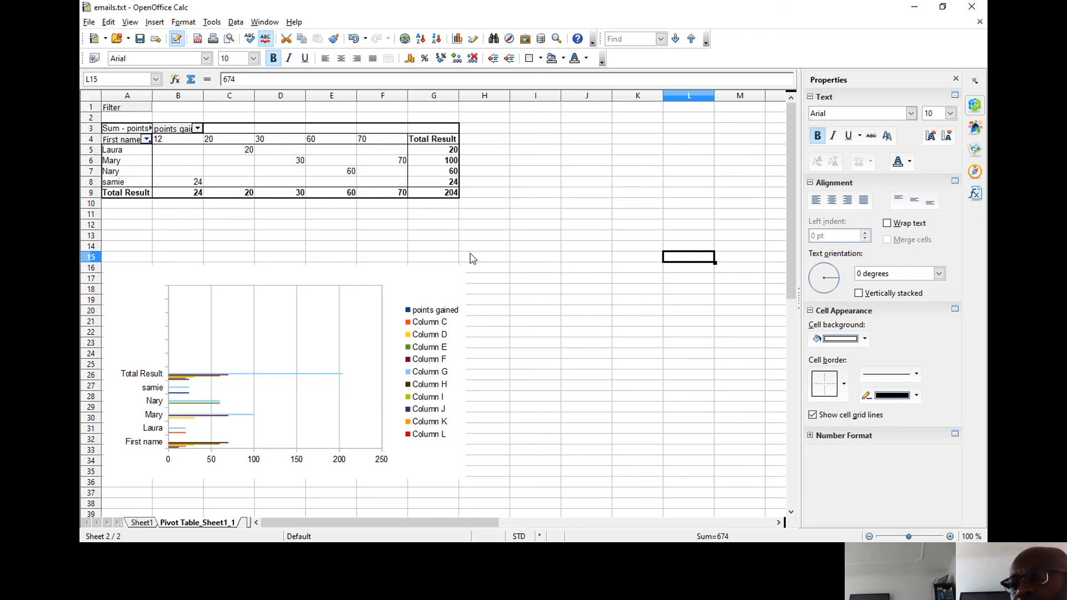
mouse_move(518, 436)
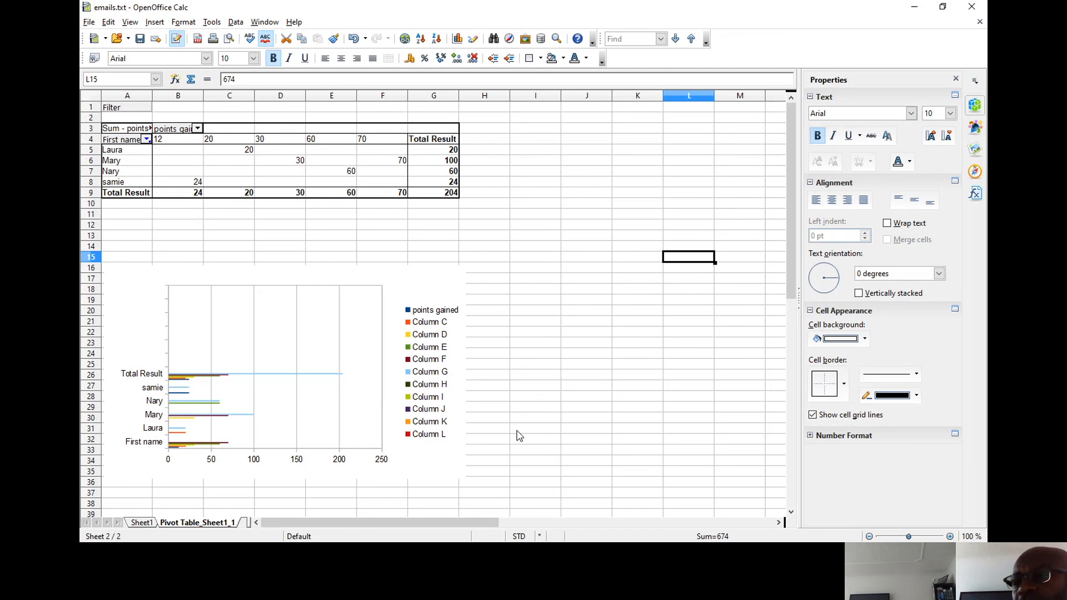
mouse_move(691, 445)
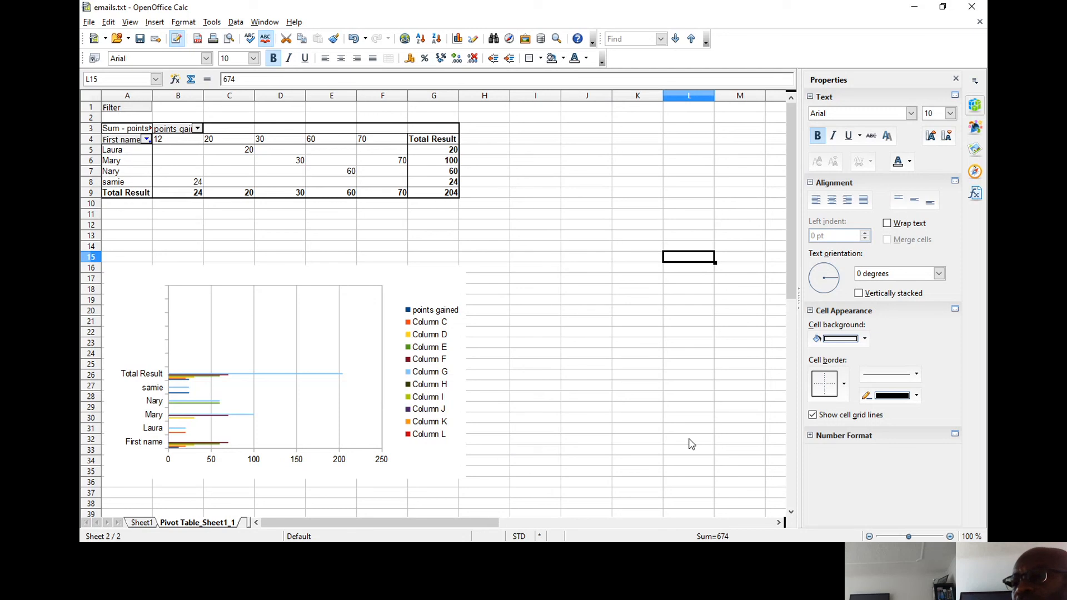
mouse_move(658, 474)
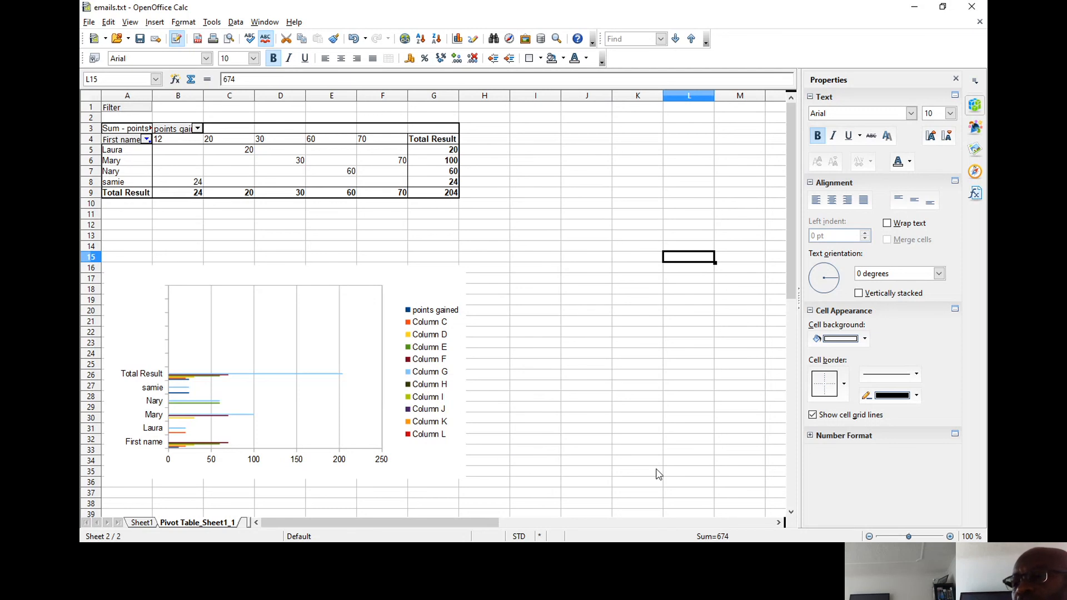